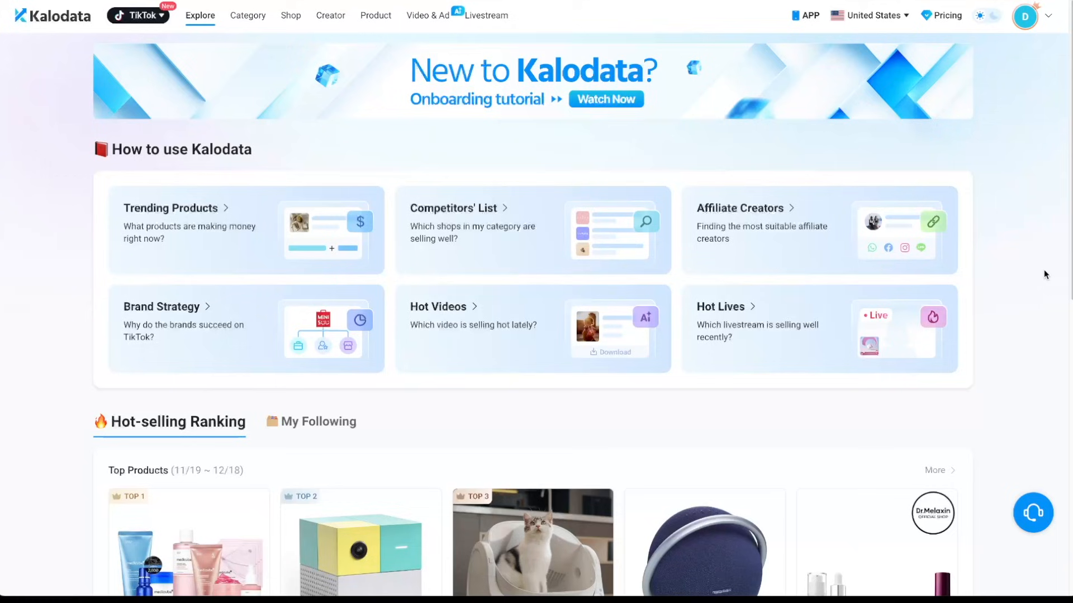
- Go to Kalodata's Product ranking list from the top navigation
{"action": "scroll", "scroll_direction": "down", "scroll_amount": 3}
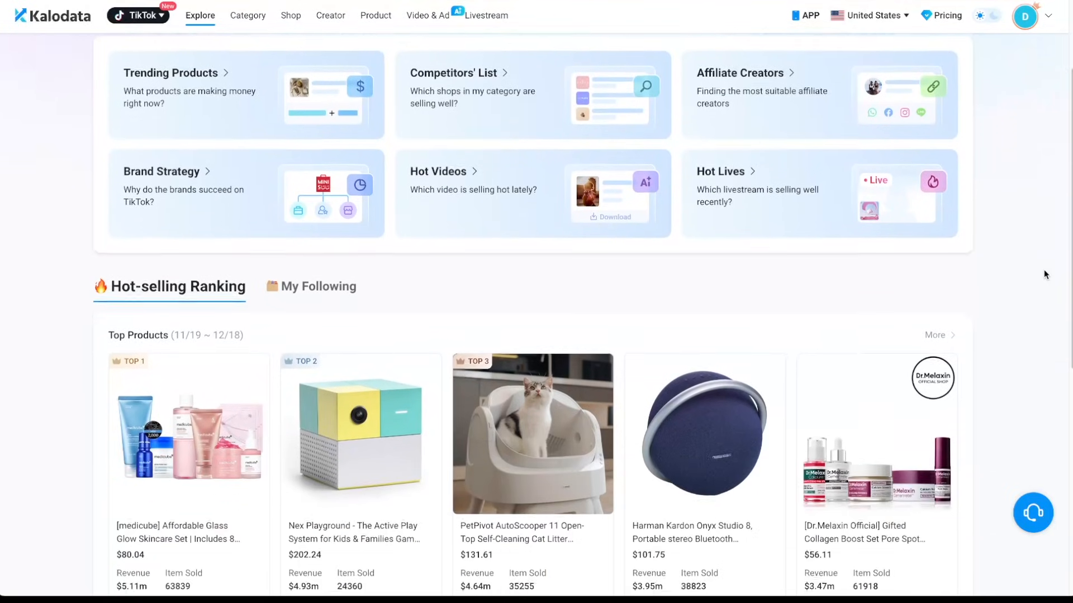
{"action": "scroll", "scroll_direction": "down", "scroll_amount": 3}
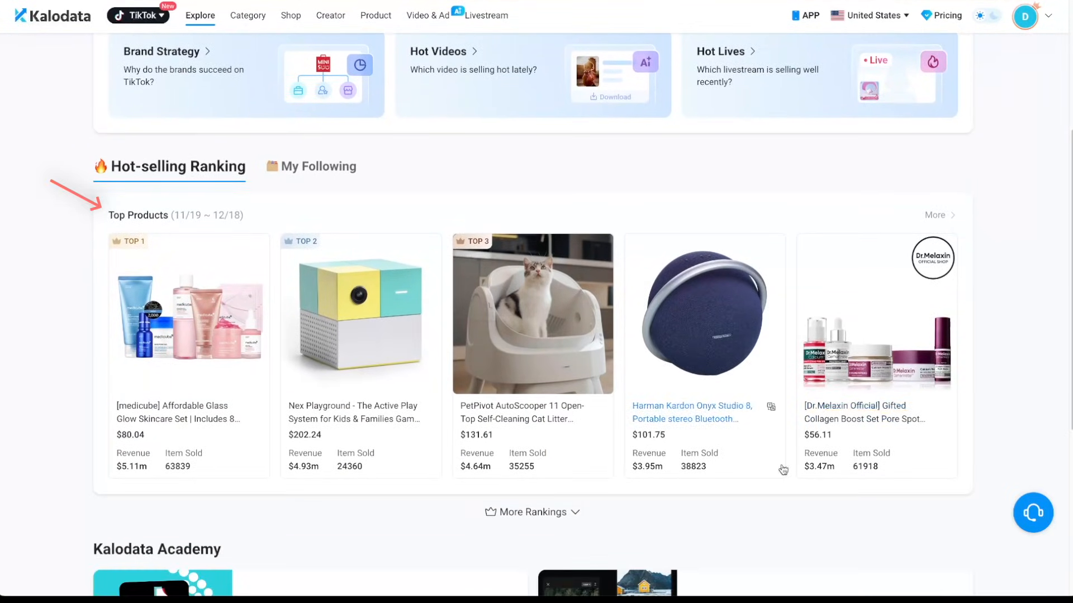
{"action": "scroll", "scroll_direction": "down", "scroll_amount": 3}
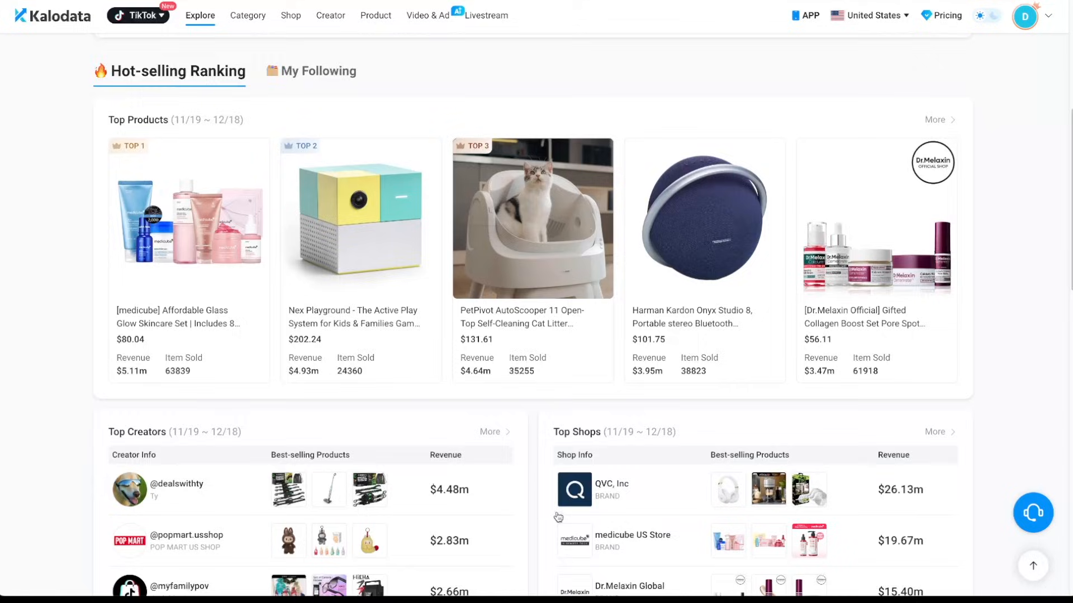
{"action": "scroll", "scroll_direction": "down", "scroll_amount": 3}
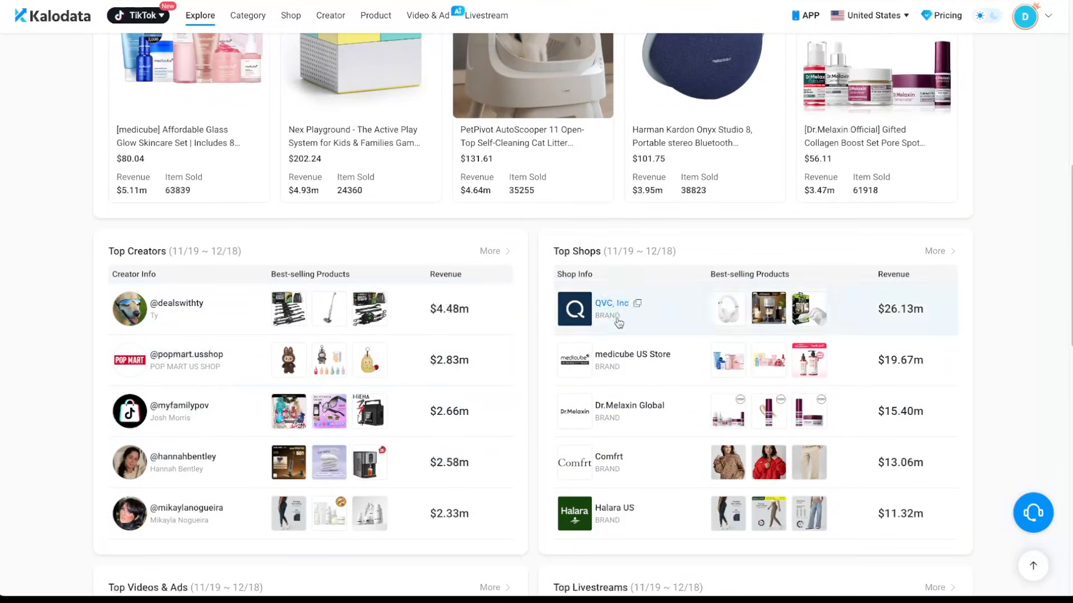
{"action": "scroll", "scroll_direction": "down", "scroll_amount": 3}
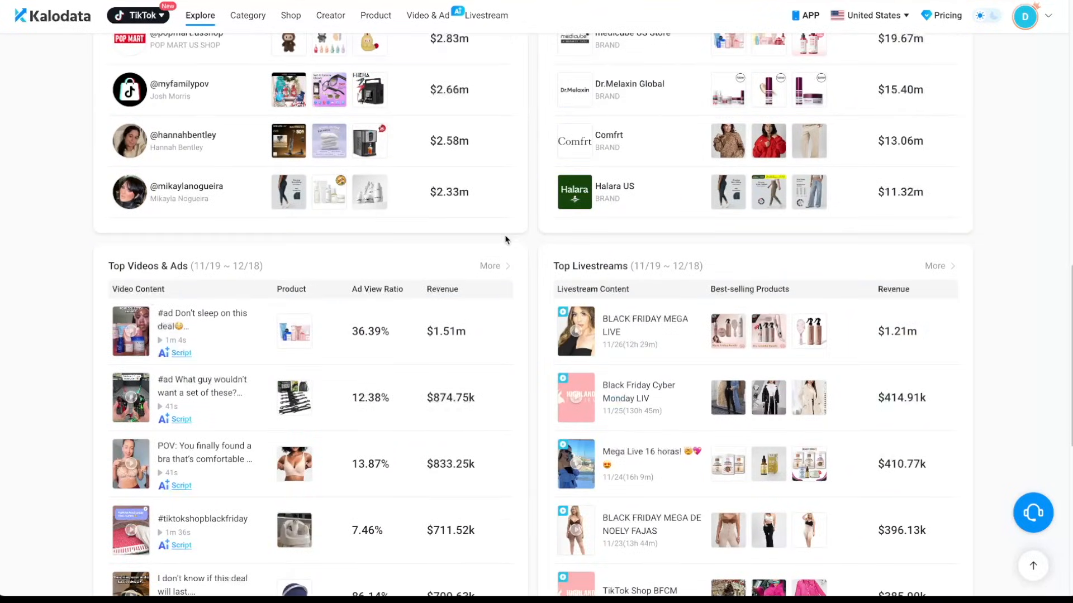
{"action": "mouse_move", "coordinate": [190, 285]}
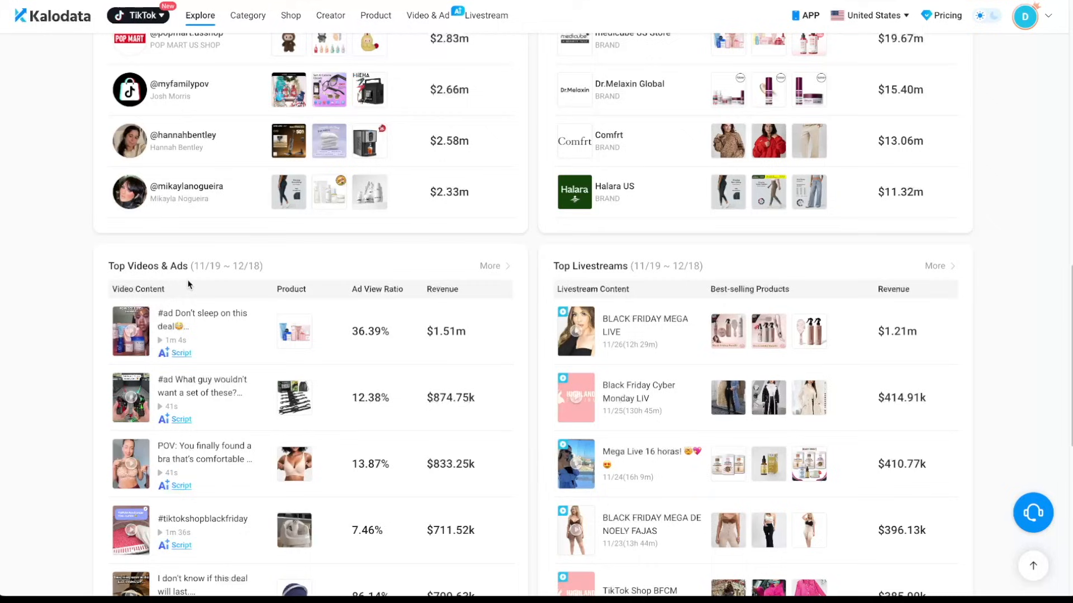
{"action": "scroll", "scroll_direction": "down", "scroll_amount": 3}
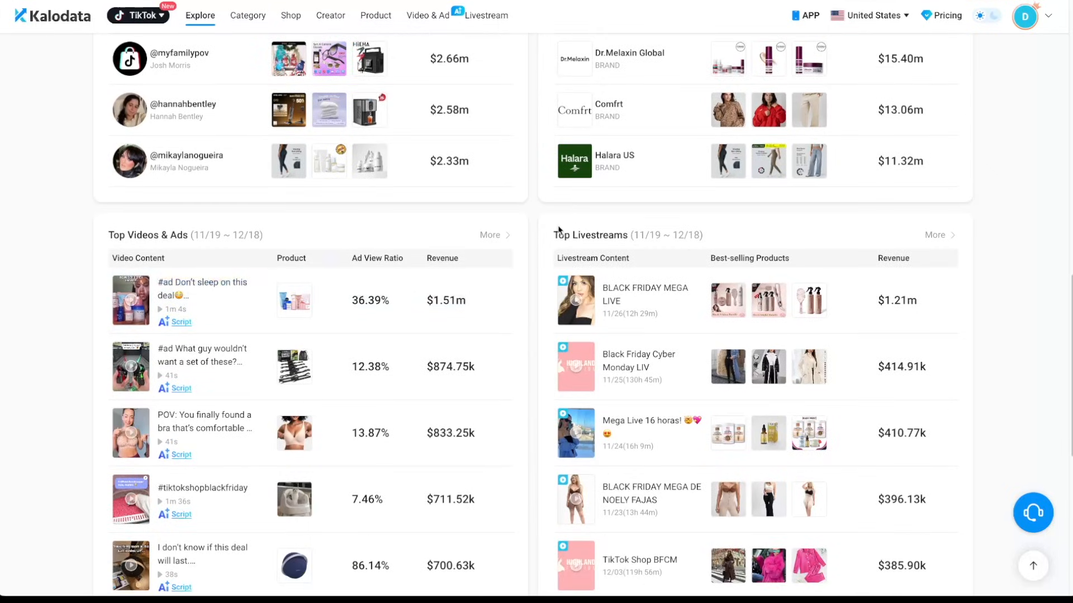
{"action": "scroll", "scroll_direction": "down", "scroll_amount": 3}
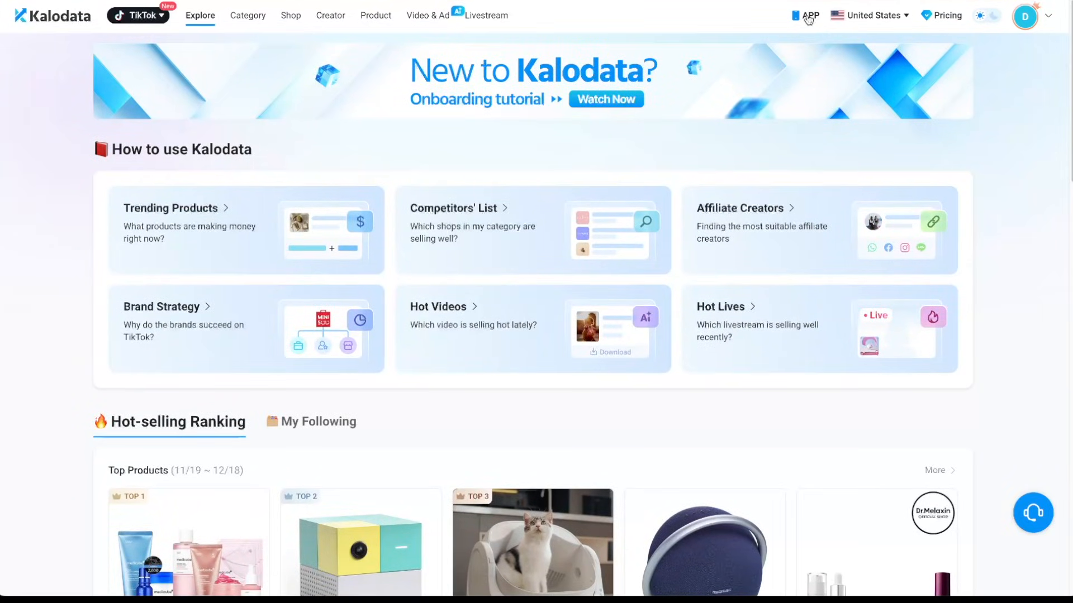
{"action": "left_click", "coordinate": [375, 14]}
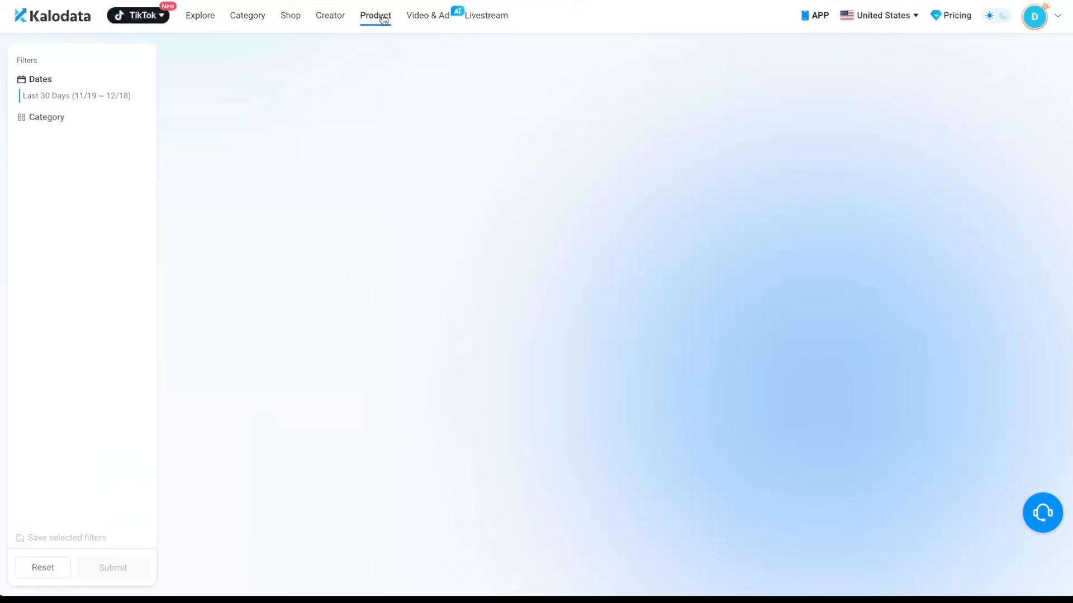
{"action": "left_click", "coordinate": [375, 14]}
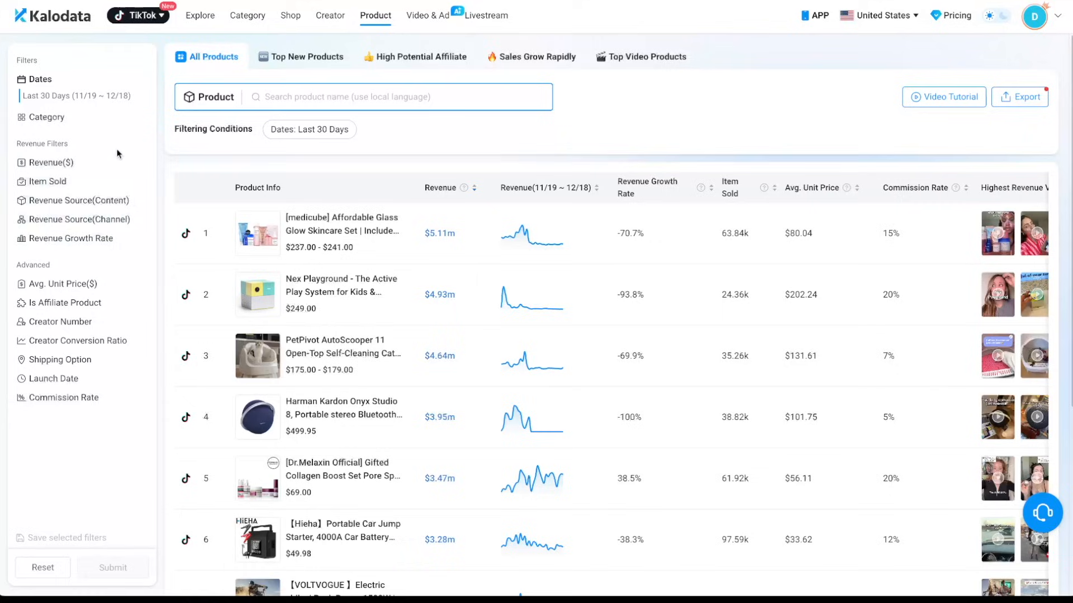
- Keep the last-30-days date range and filter the category to Pet Supplies
{"action": "left_click", "coordinate": [77, 95]}
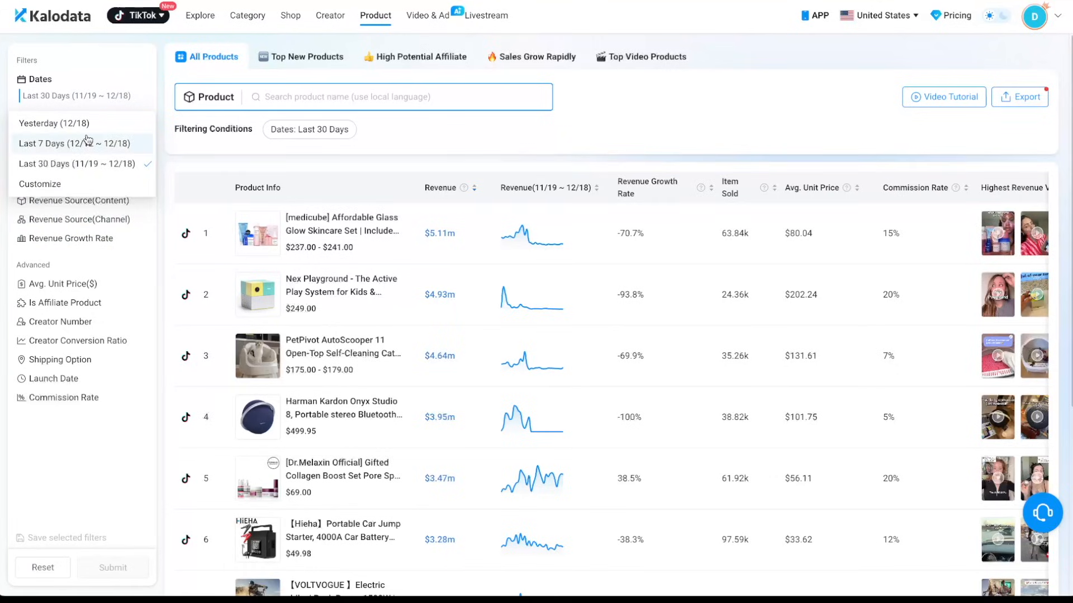
{"action": "left_click", "coordinate": [80, 95]}
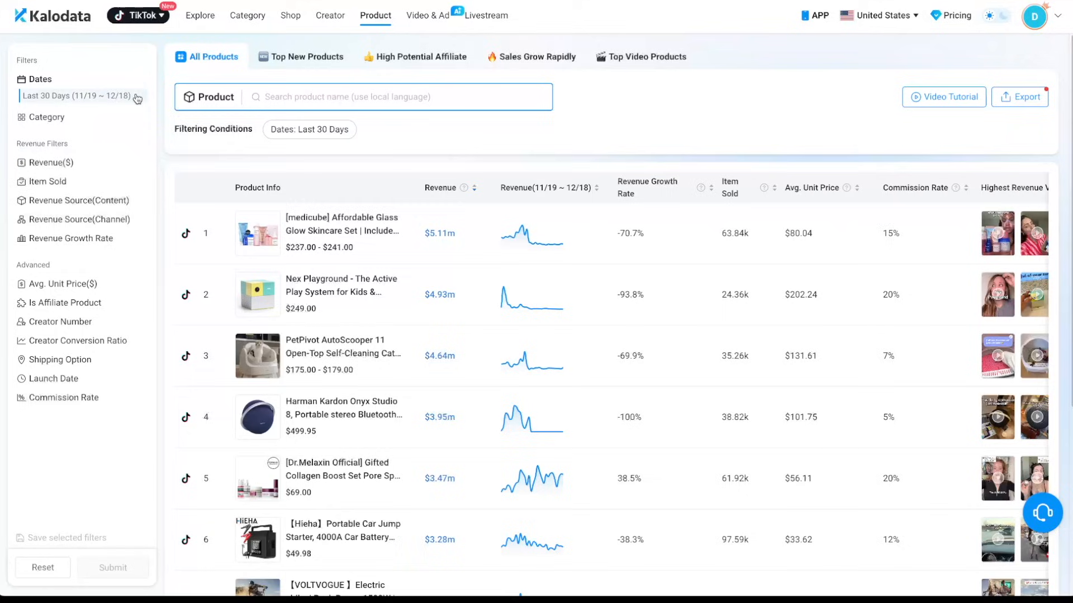
{"action": "left_click", "coordinate": [47, 117]}
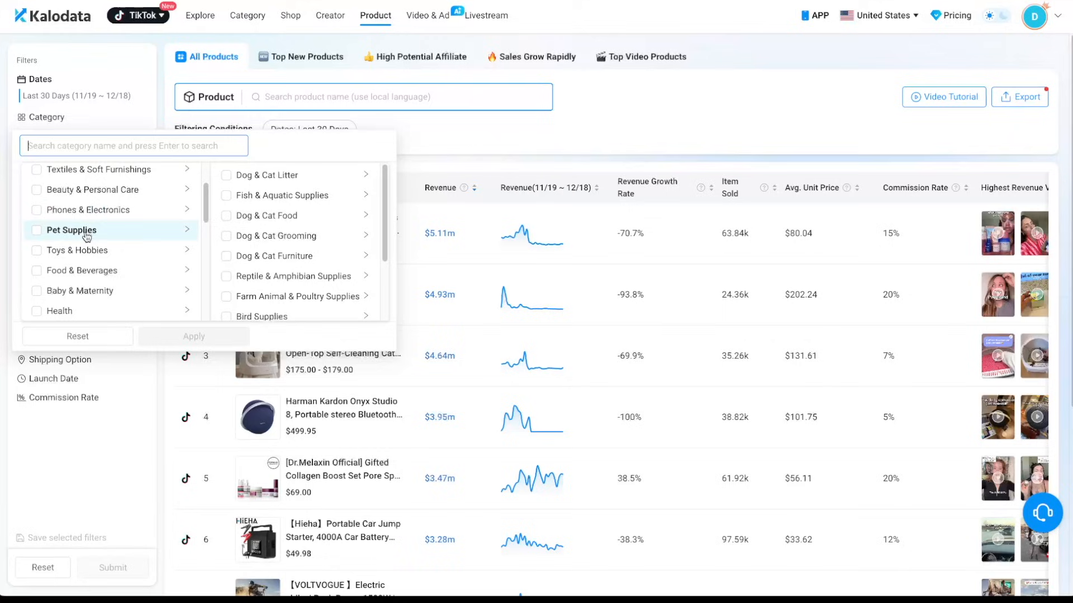
{"action": "left_click", "coordinate": [36, 231]}
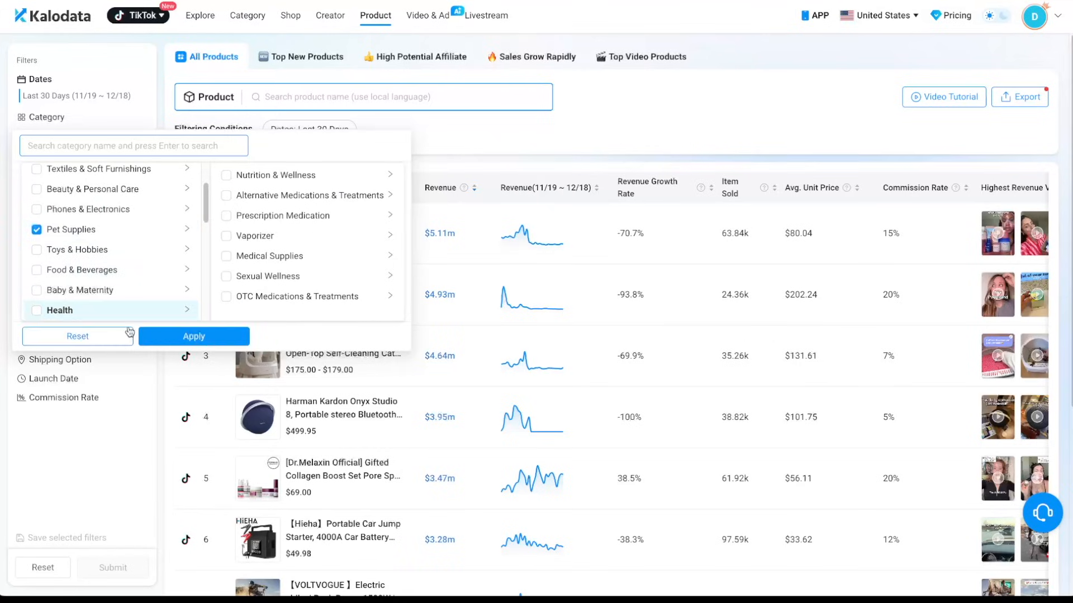
{"action": "left_click", "coordinate": [194, 336]}
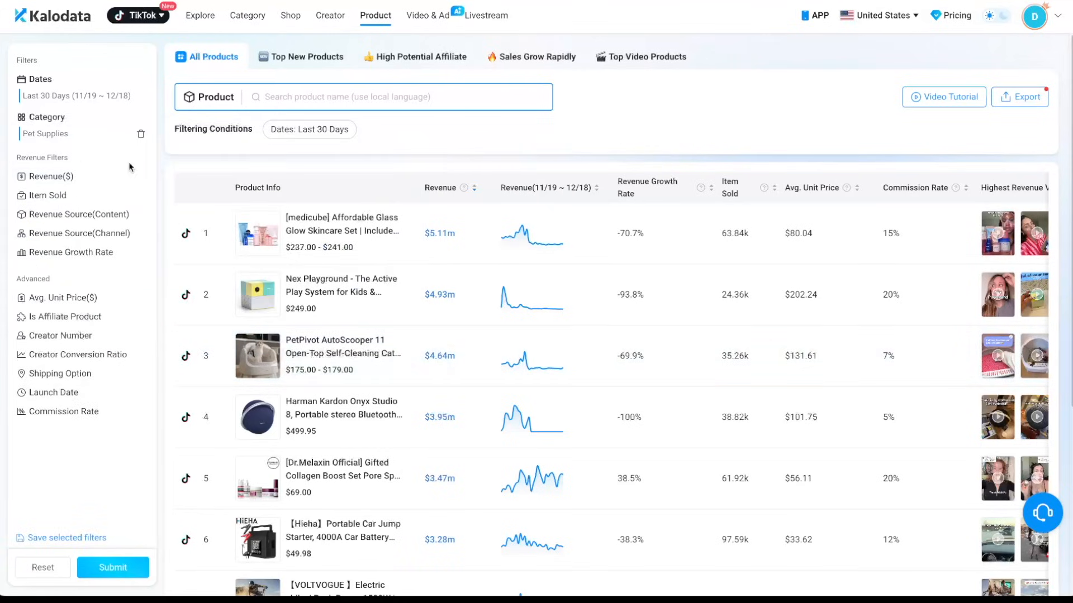
- Limit products to revenue over 10k from Live and Video revenue sources
{"action": "left_click", "coordinate": [50, 175]}
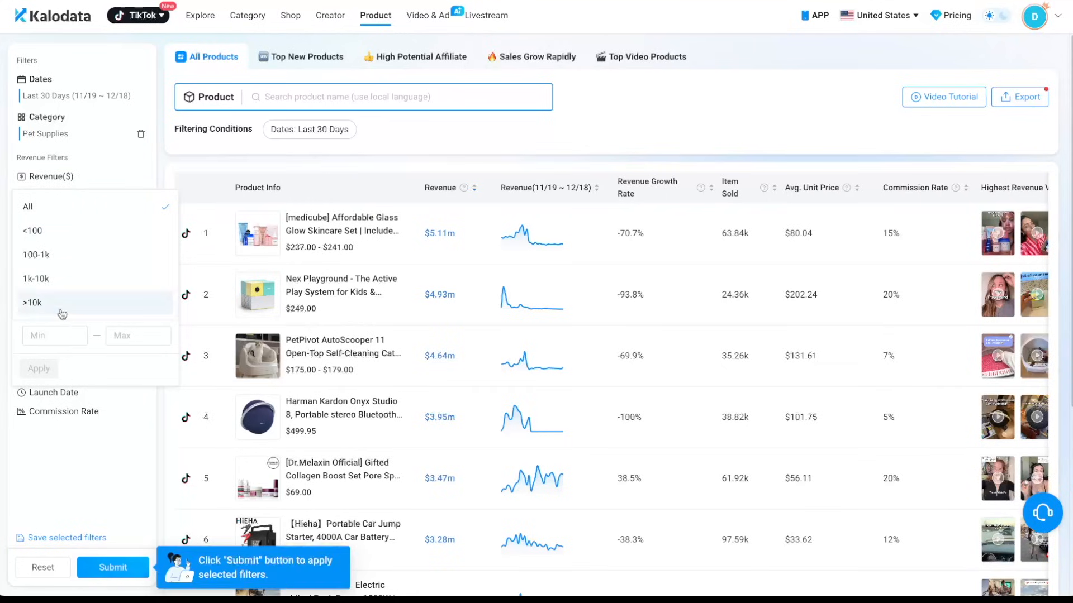
{"action": "left_click", "coordinate": [33, 302]}
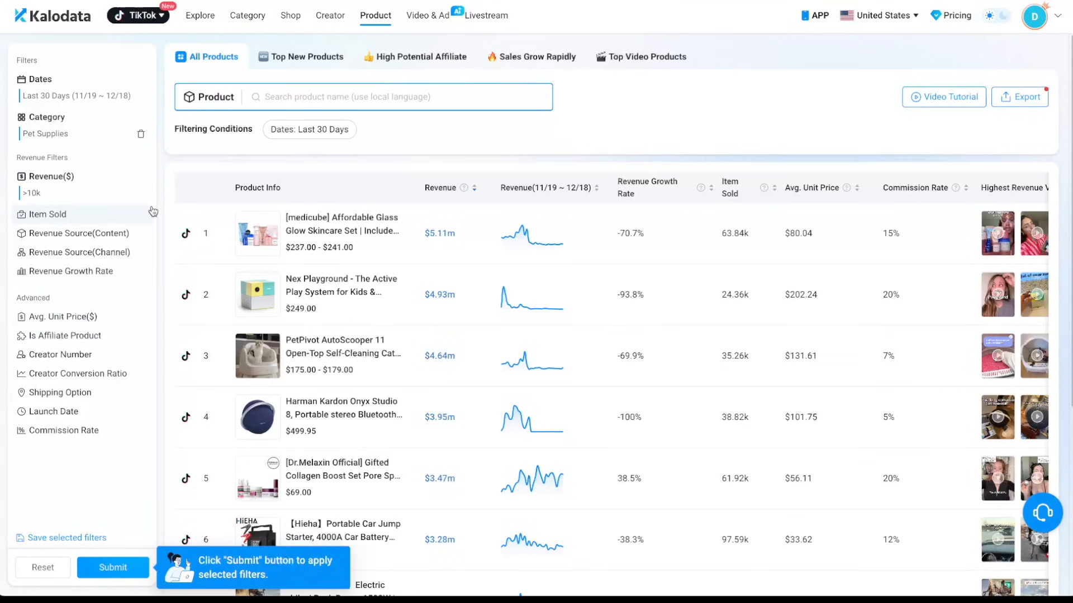
{"action": "mouse_move", "coordinate": [94, 239]}
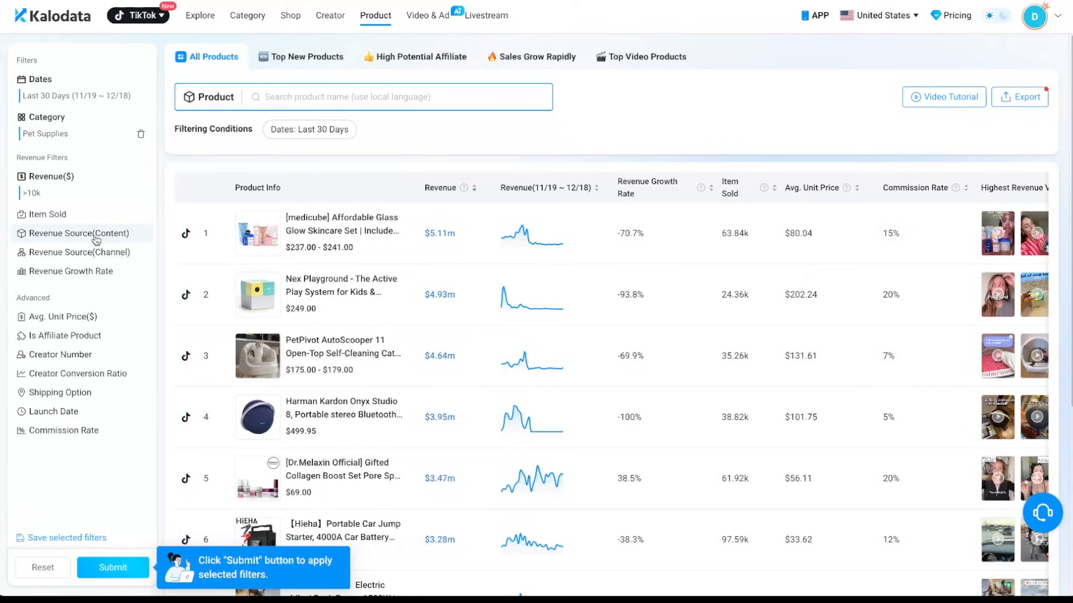
{"action": "left_click", "coordinate": [81, 233]}
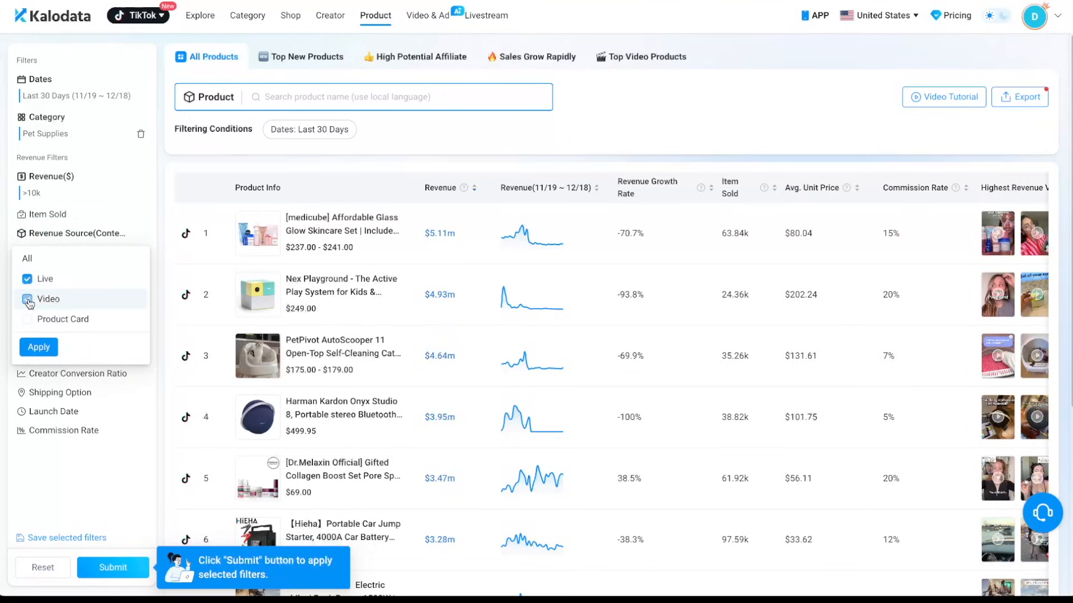
{"action": "left_click", "coordinate": [26, 299]}
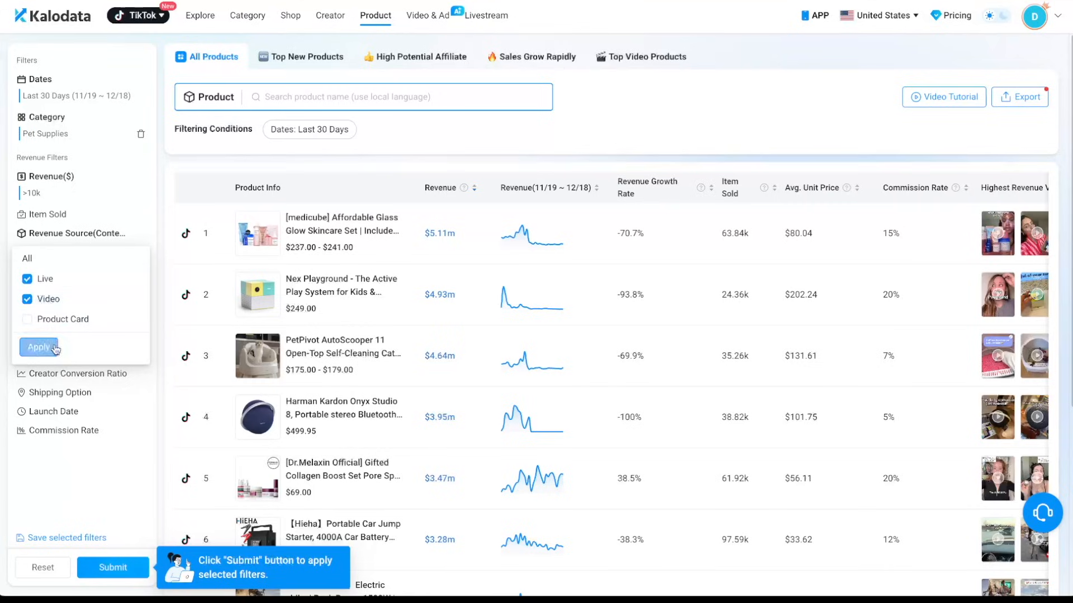
{"action": "left_click", "coordinate": [39, 346]}
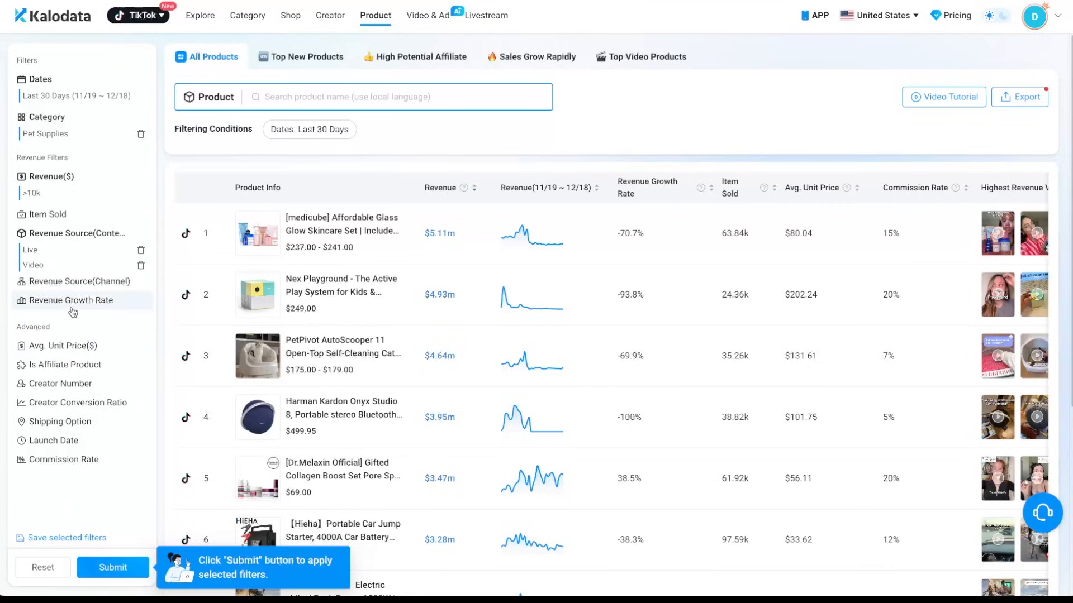
- Require revenue growth above 20% and an average unit price of 20-100
{"action": "left_click", "coordinate": [71, 301]}
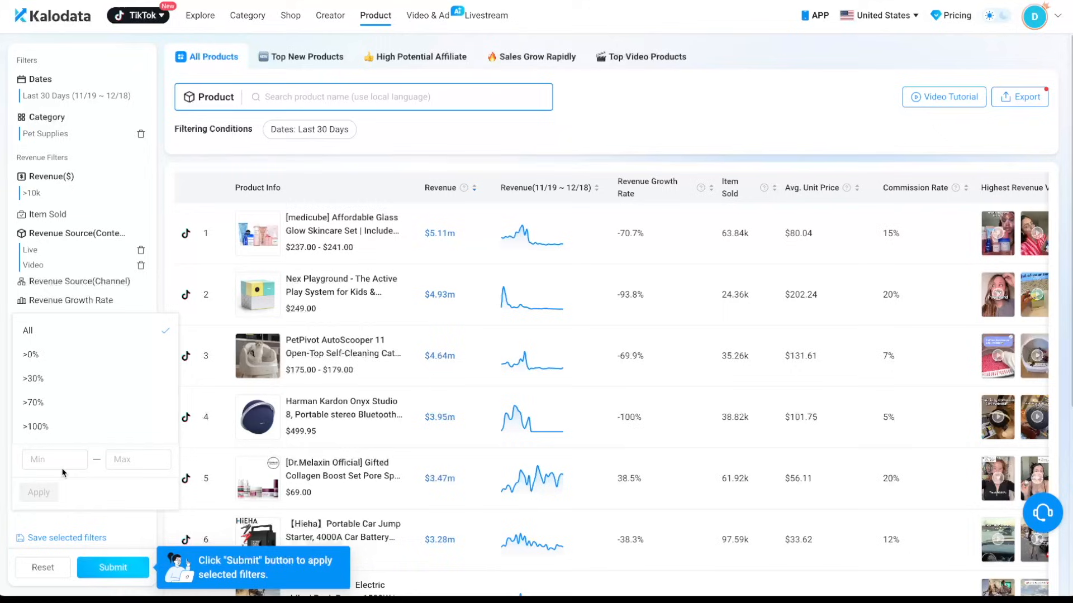
{"action": "type", "text": "20"}
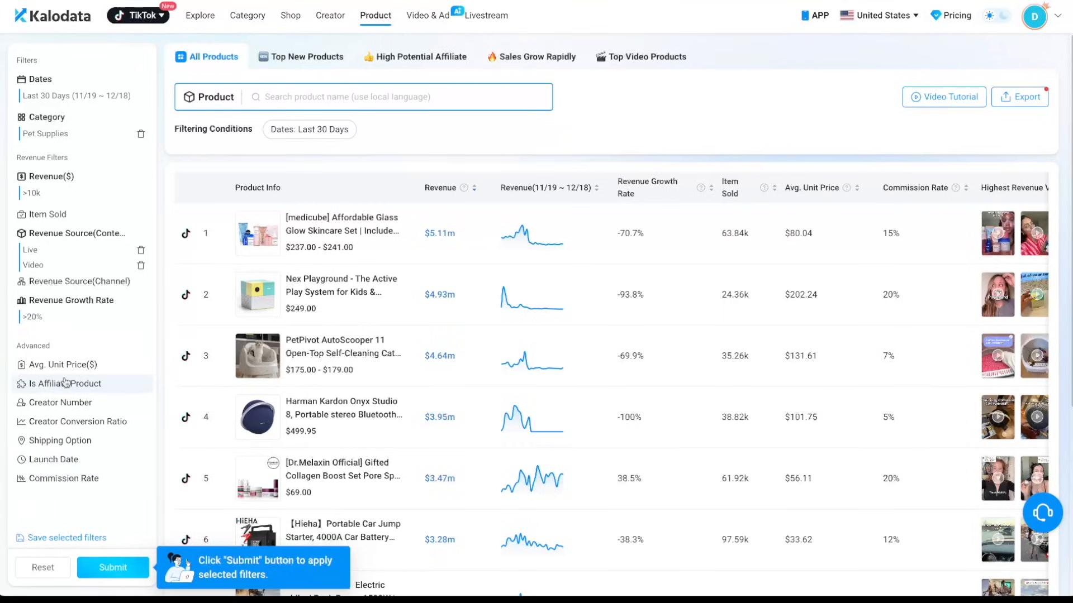
{"action": "left_click", "coordinate": [63, 364]}
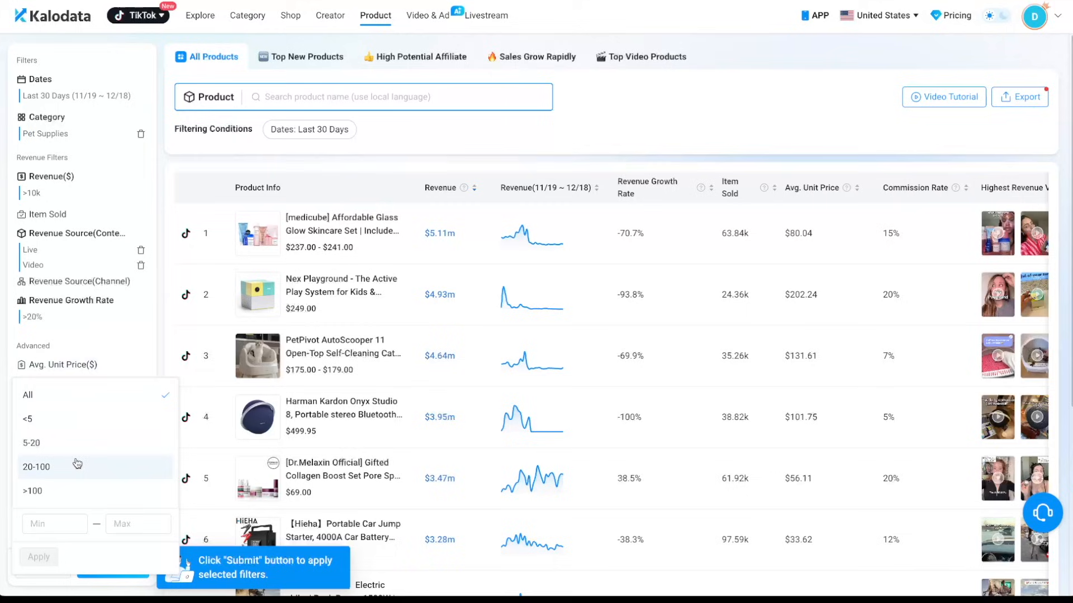
{"action": "left_click", "coordinate": [35, 467]}
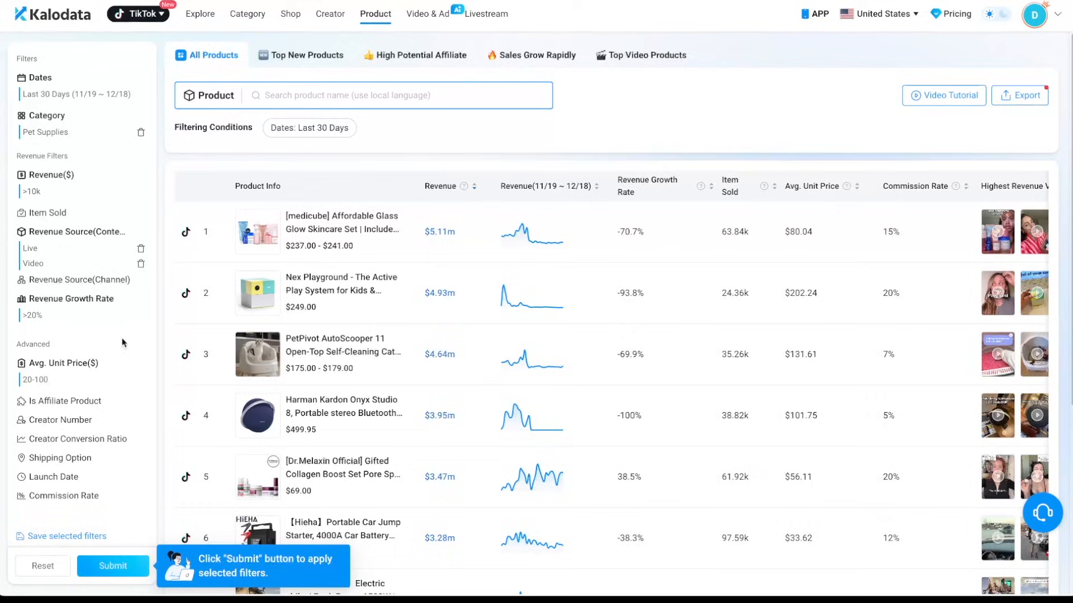
- Submit the filters so only qualifying pet supplies remain, led by the QGI Interactive Dog Ball
{"action": "left_click", "coordinate": [113, 566]}
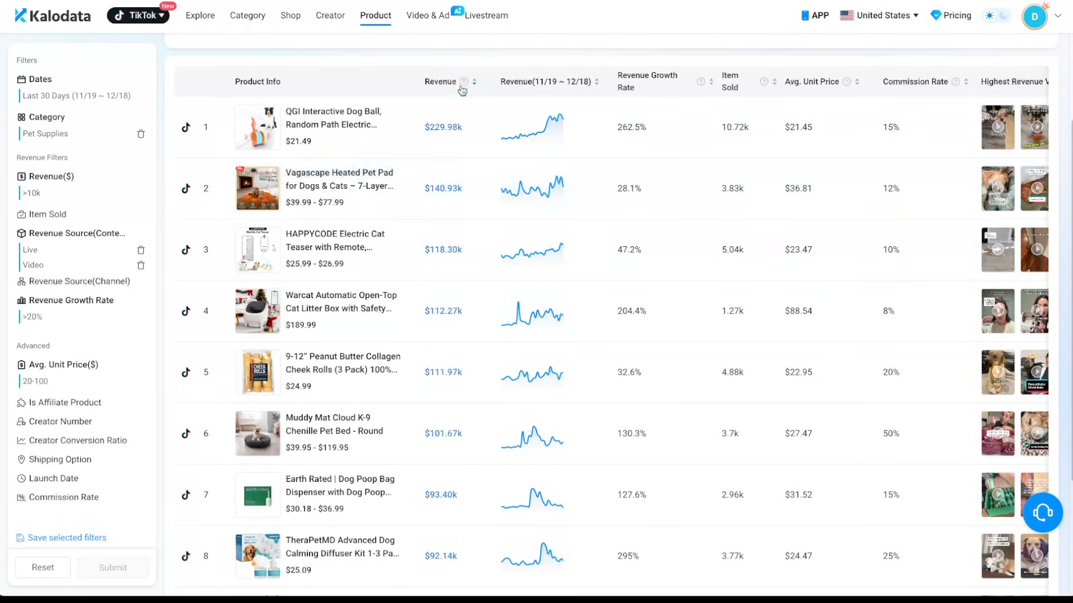
{"action": "mouse_move", "coordinate": [449, 194]}
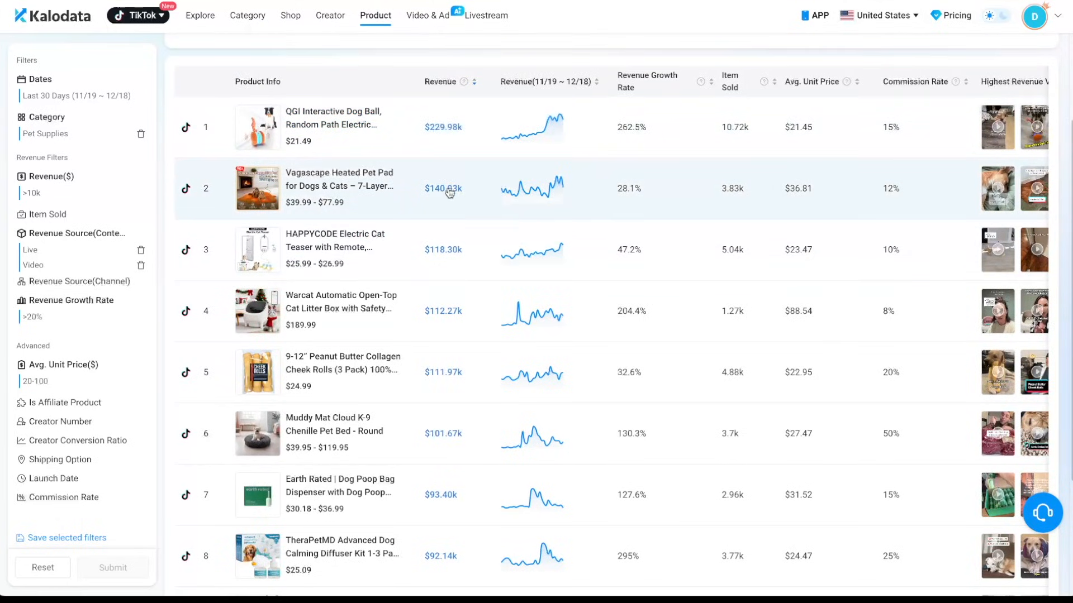
{"action": "mouse_move", "coordinate": [553, 138]}
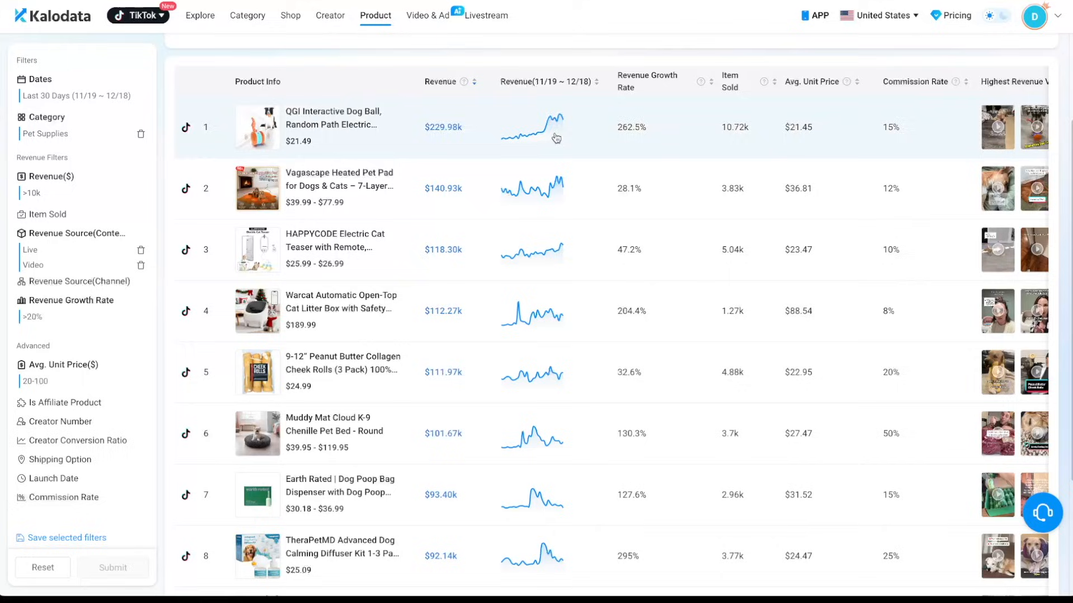
{"action": "mouse_move", "coordinate": [709, 110]}
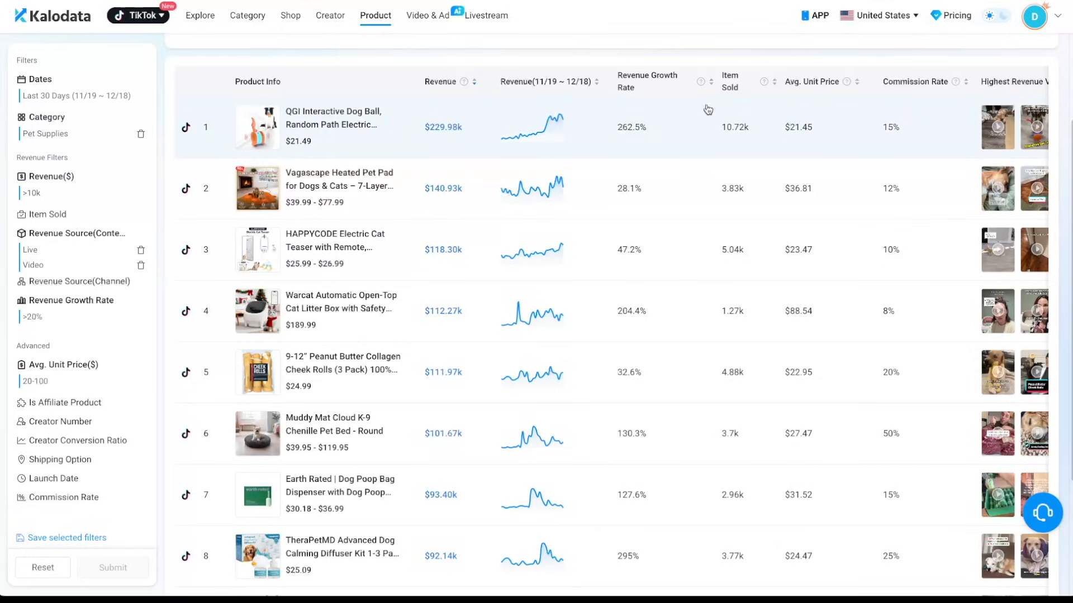
{"action": "mouse_move", "coordinate": [795, 109]}
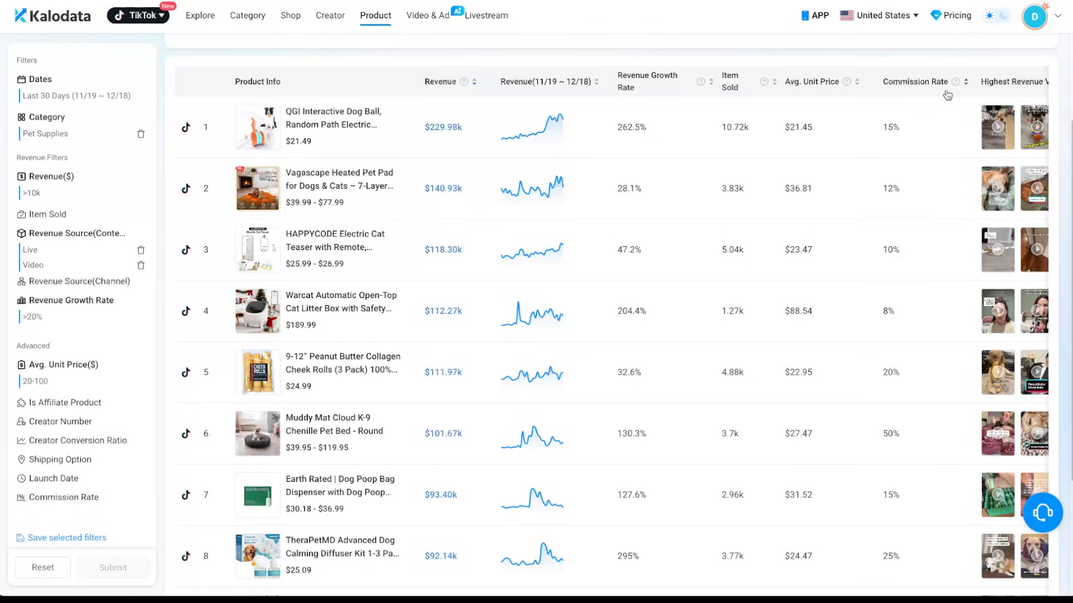
{"action": "mouse_move", "coordinate": [605, 121]}
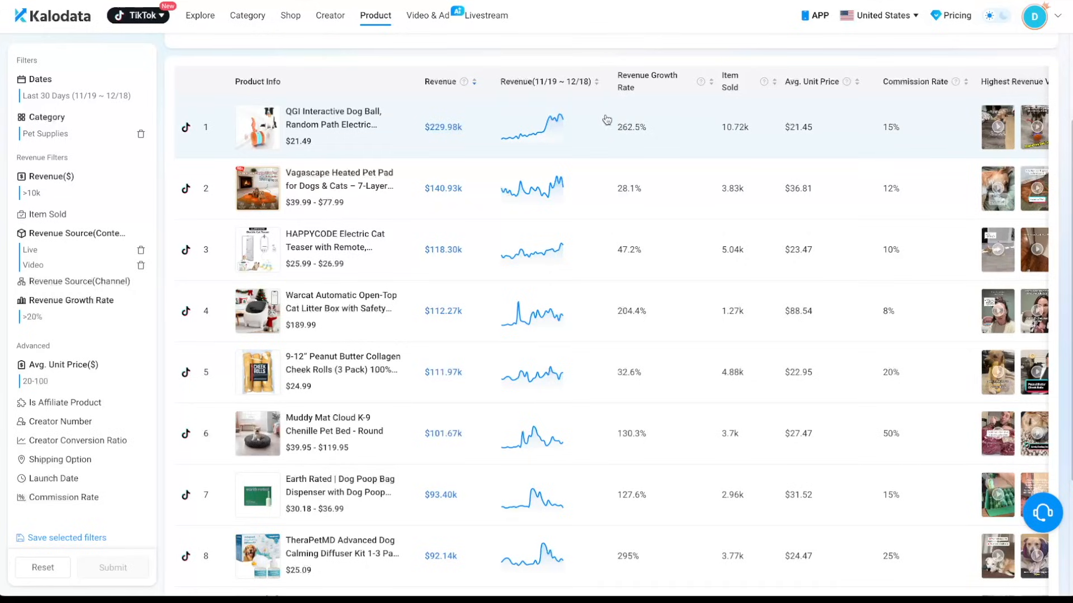
{"action": "mouse_move", "coordinate": [330, 124]}
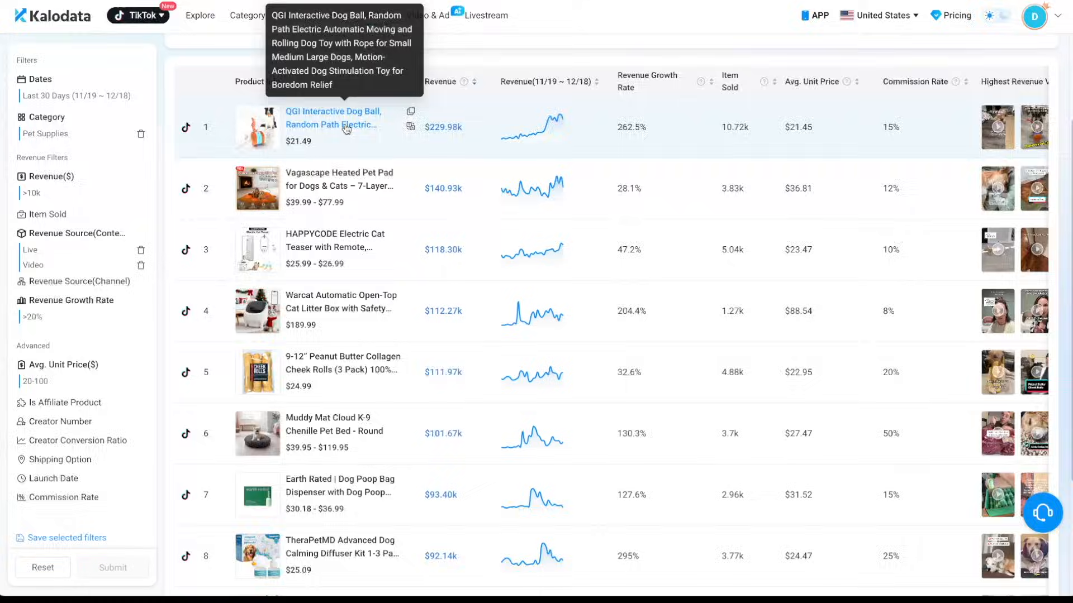
- View the QGI Interactive Dog Ball's details with its trend chart plotting items sold
{"action": "left_click", "coordinate": [332, 117]}
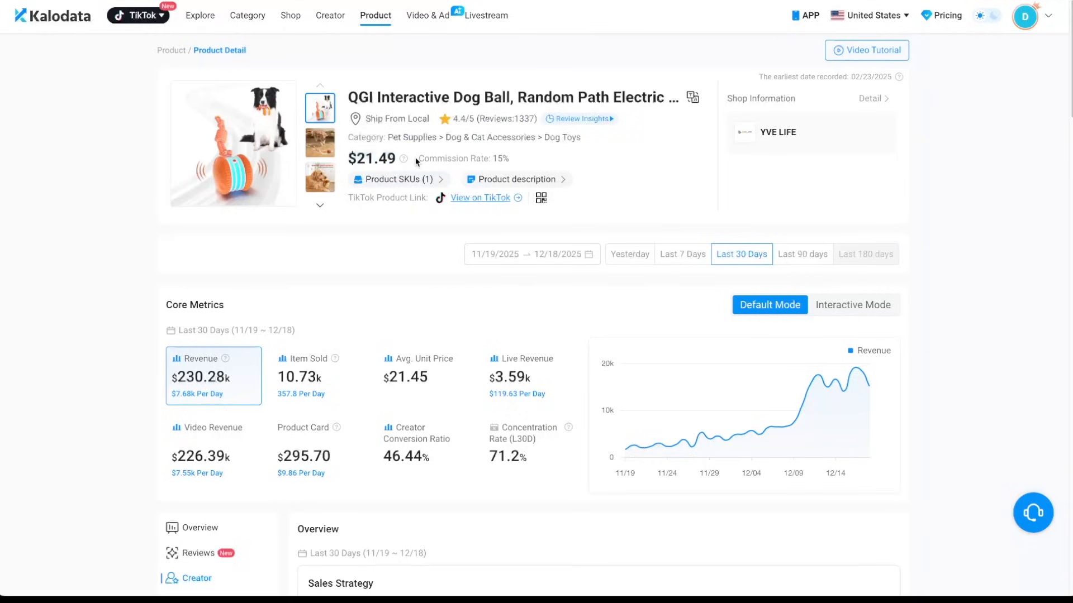
{"action": "mouse_move", "coordinate": [363, 220]}
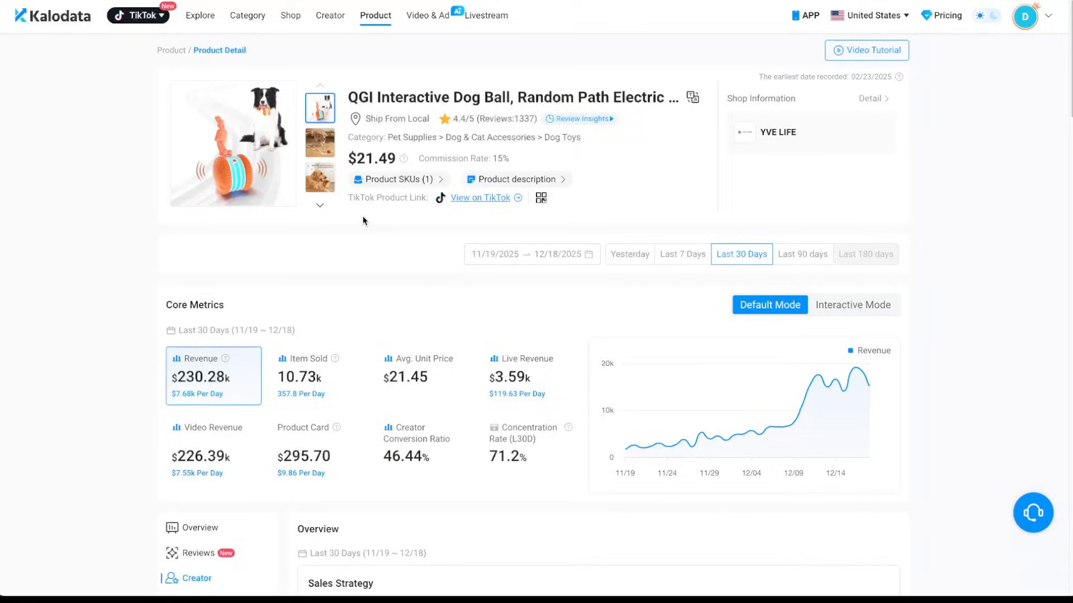
{"action": "mouse_move", "coordinate": [785, 172]}
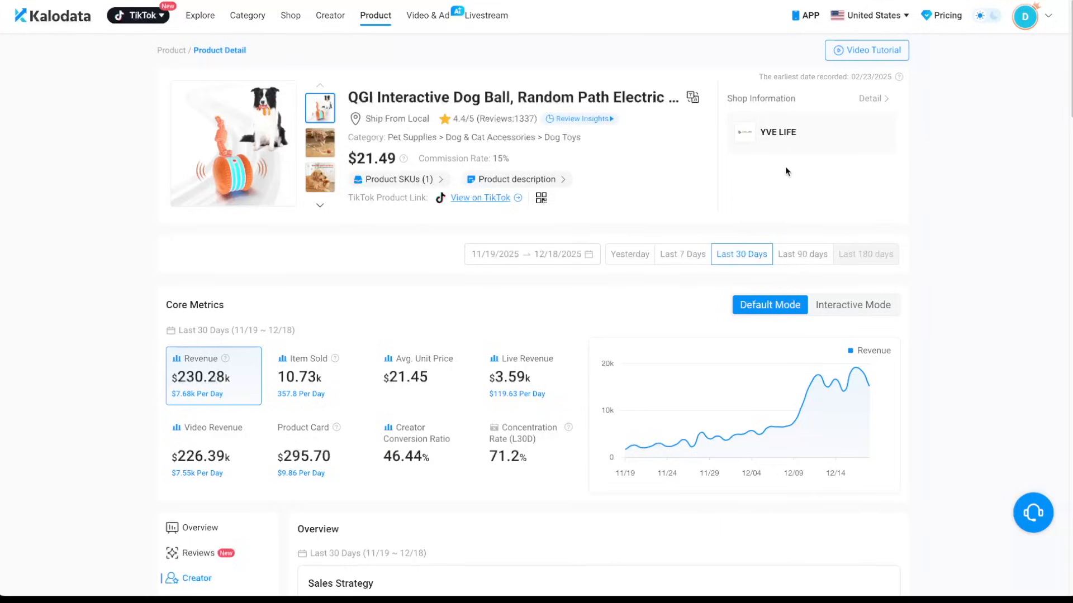
{"action": "mouse_move", "coordinate": [235, 277]}
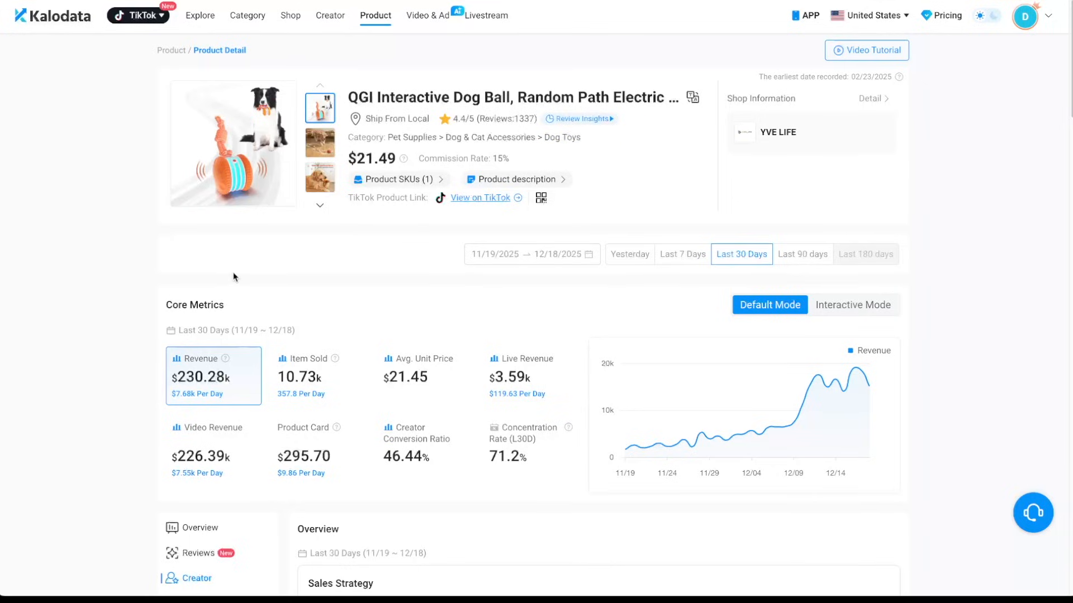
{"action": "mouse_move", "coordinate": [218, 342]}
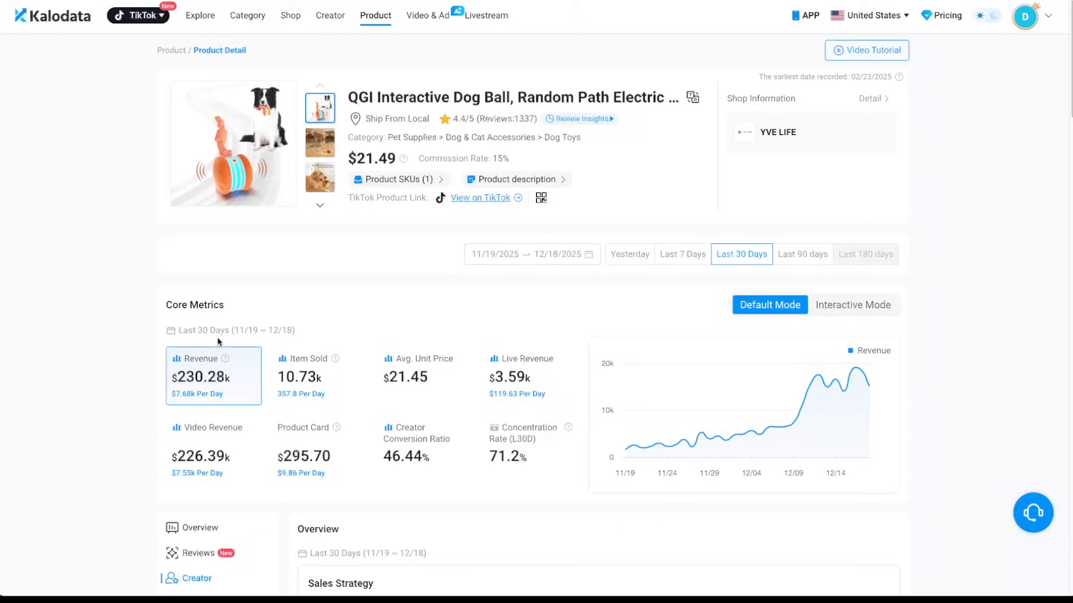
{"action": "mouse_move", "coordinate": [199, 388]}
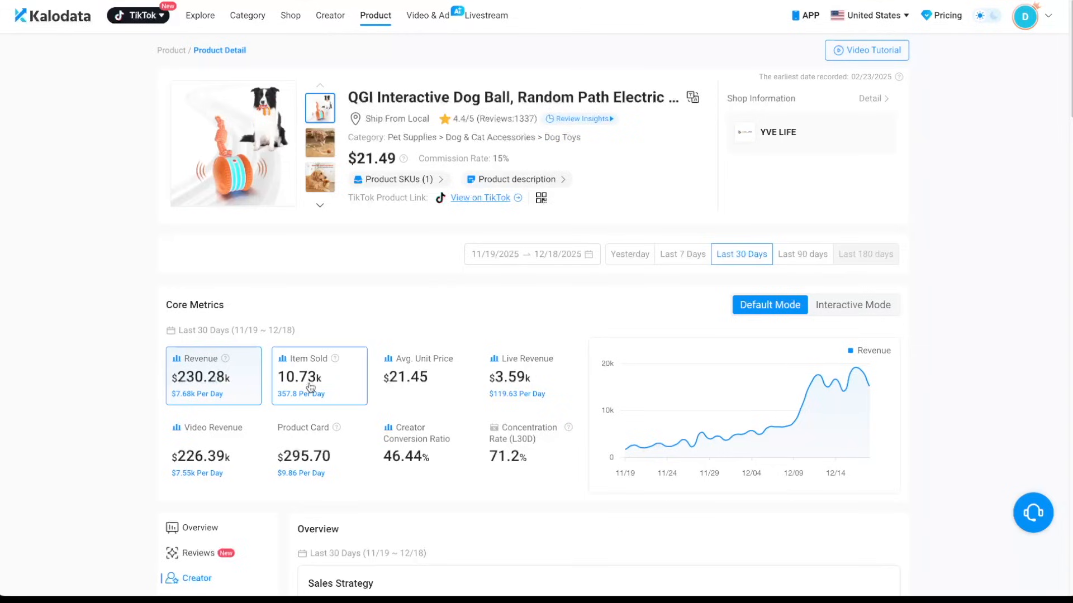
{"action": "left_click", "coordinate": [318, 376]}
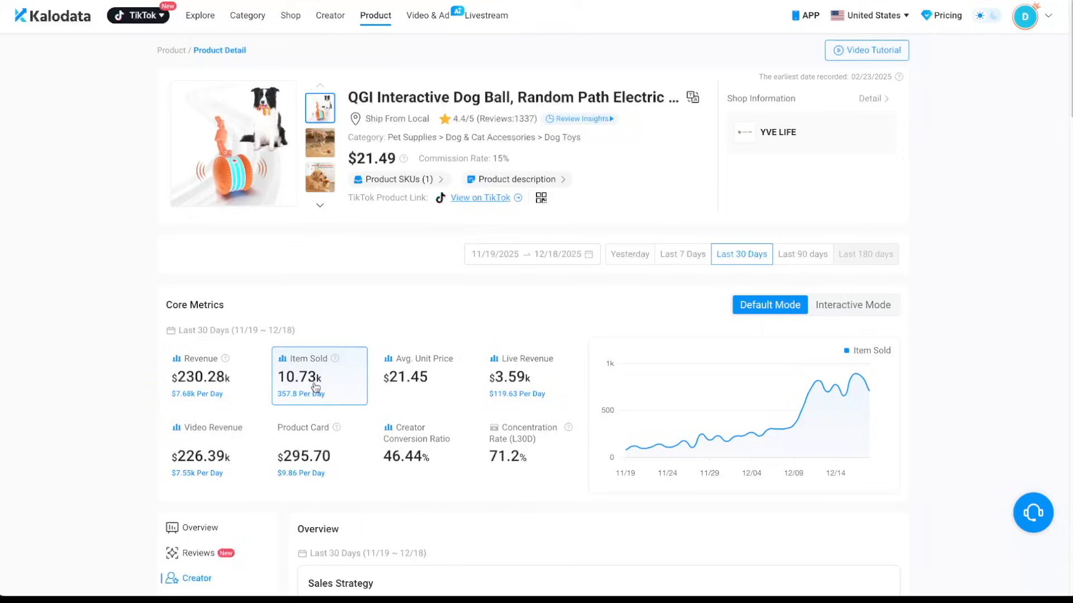
{"action": "mouse_move", "coordinate": [722, 438]}
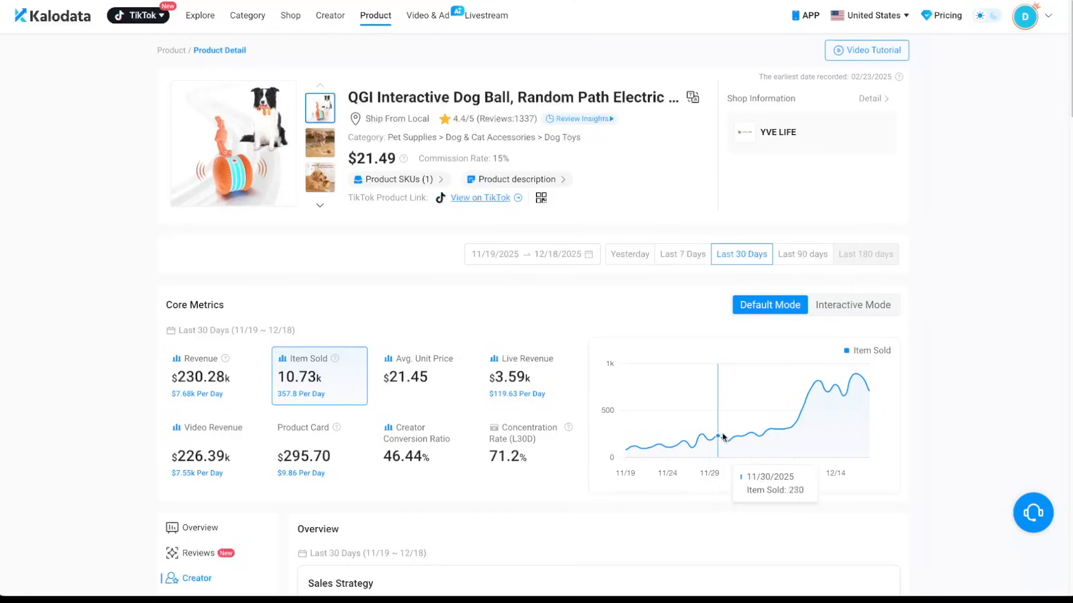
{"action": "mouse_move", "coordinate": [844, 400]}
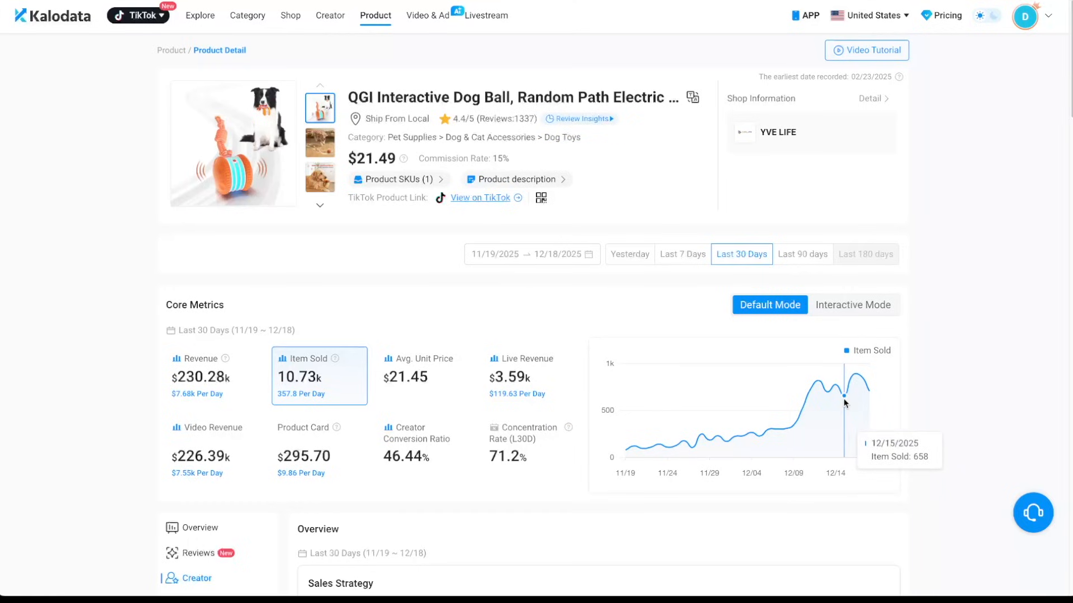
{"action": "mouse_move", "coordinate": [916, 384]}
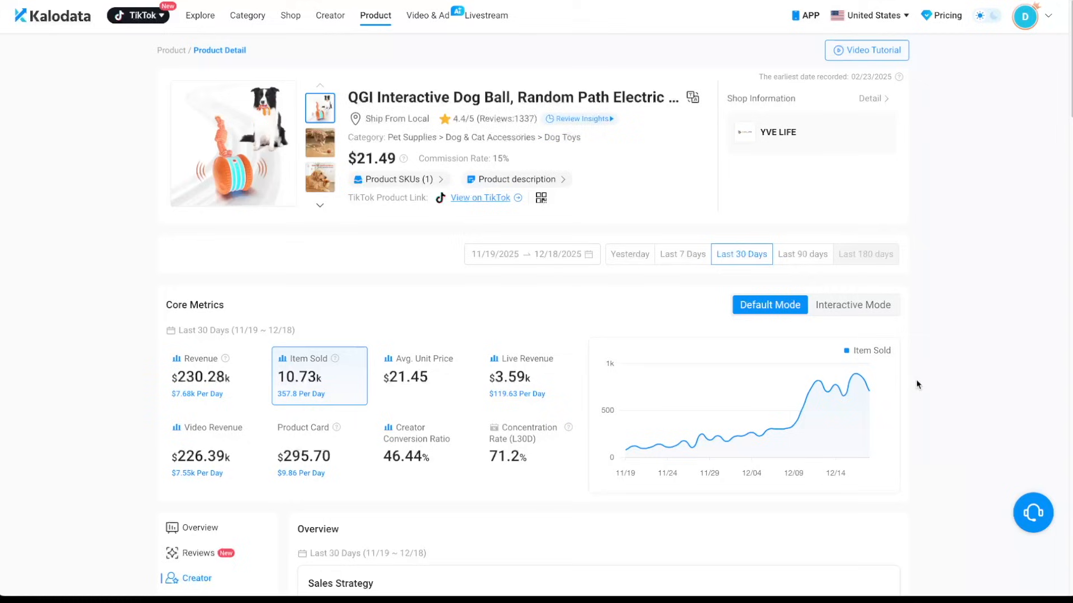
{"action": "mouse_move", "coordinate": [1067, 82]}
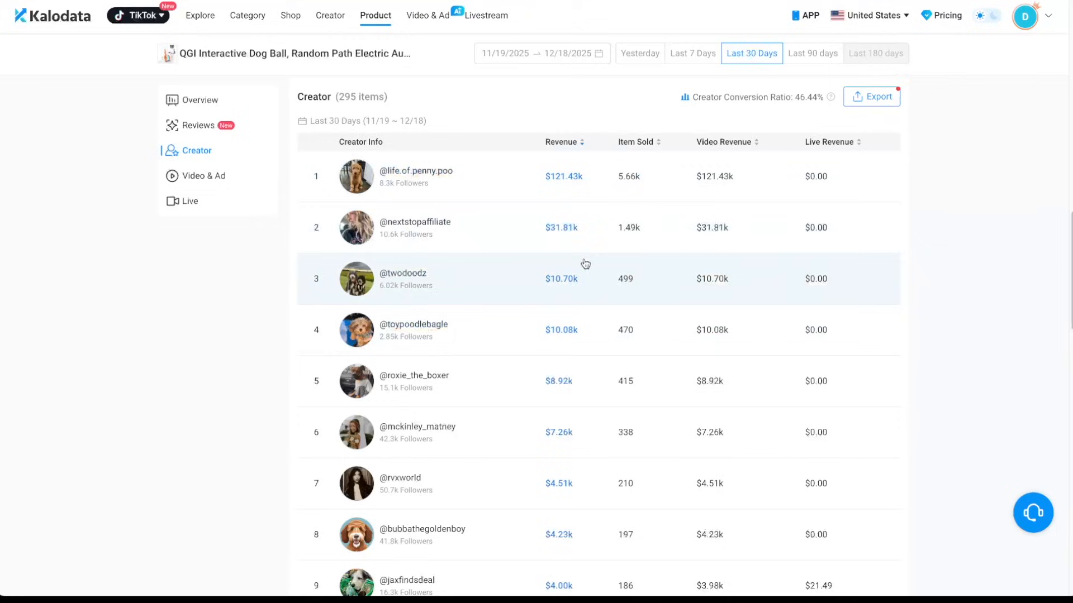
{"action": "scroll", "scroll_direction": "down", "scroll_amount": 3}
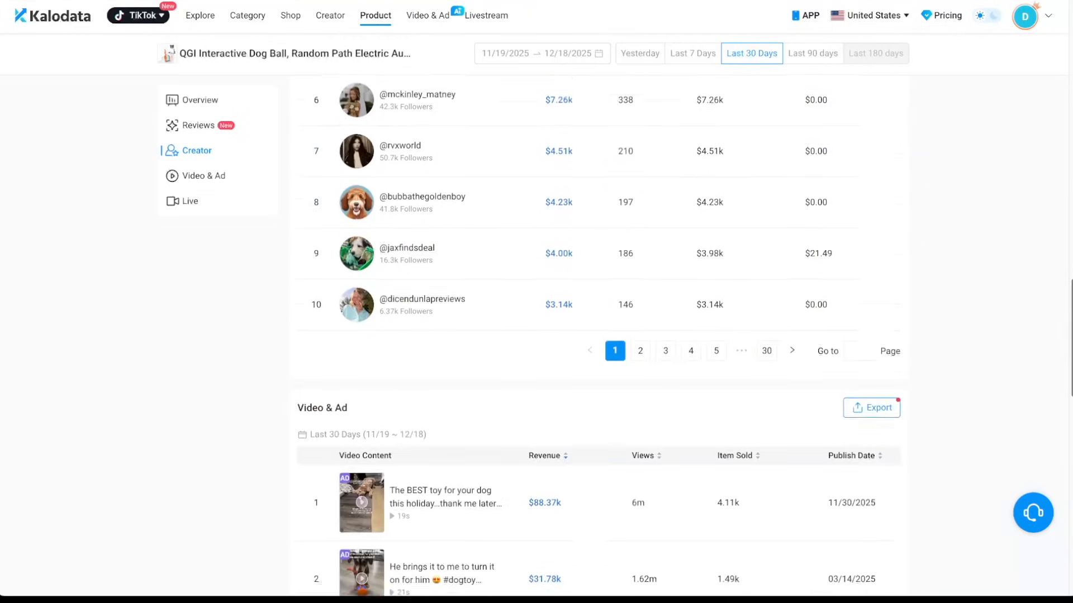
{"action": "left_click", "coordinate": [204, 176]}
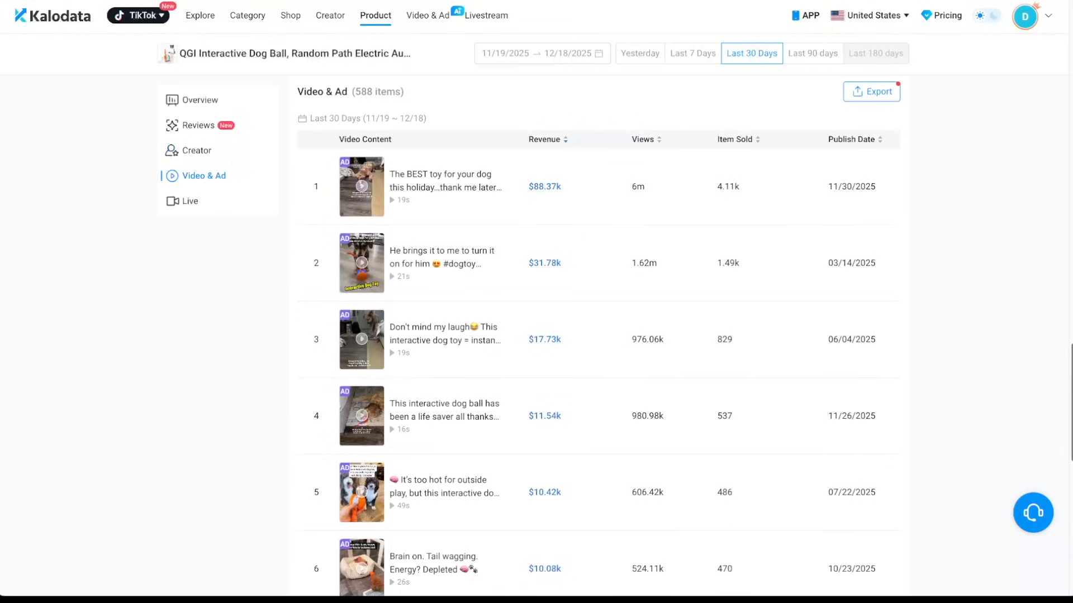
{"action": "mouse_move", "coordinate": [631, 250]}
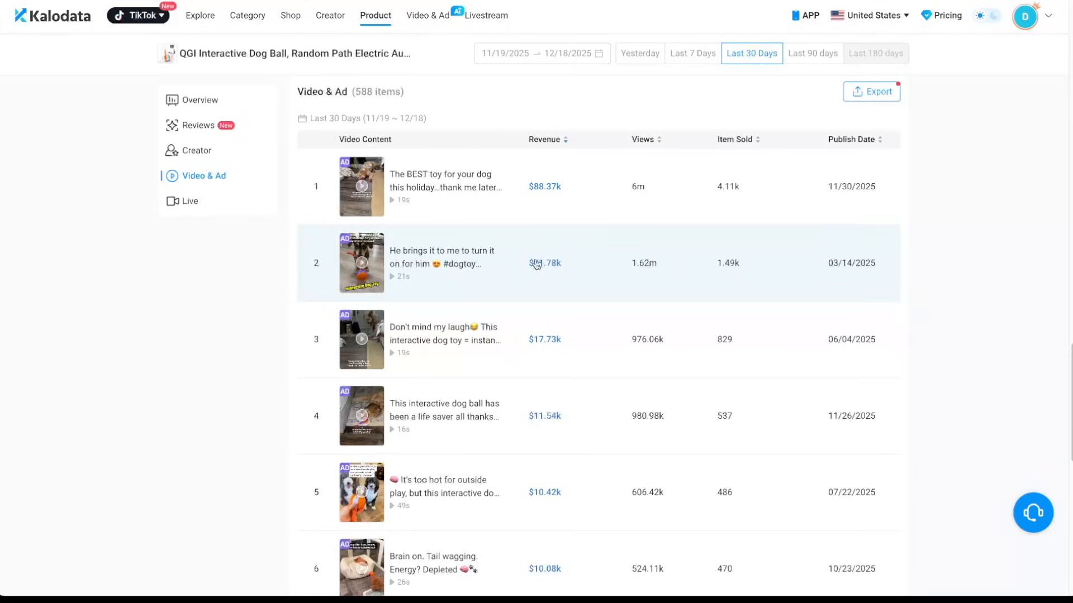
{"action": "mouse_move", "coordinate": [629, 279]}
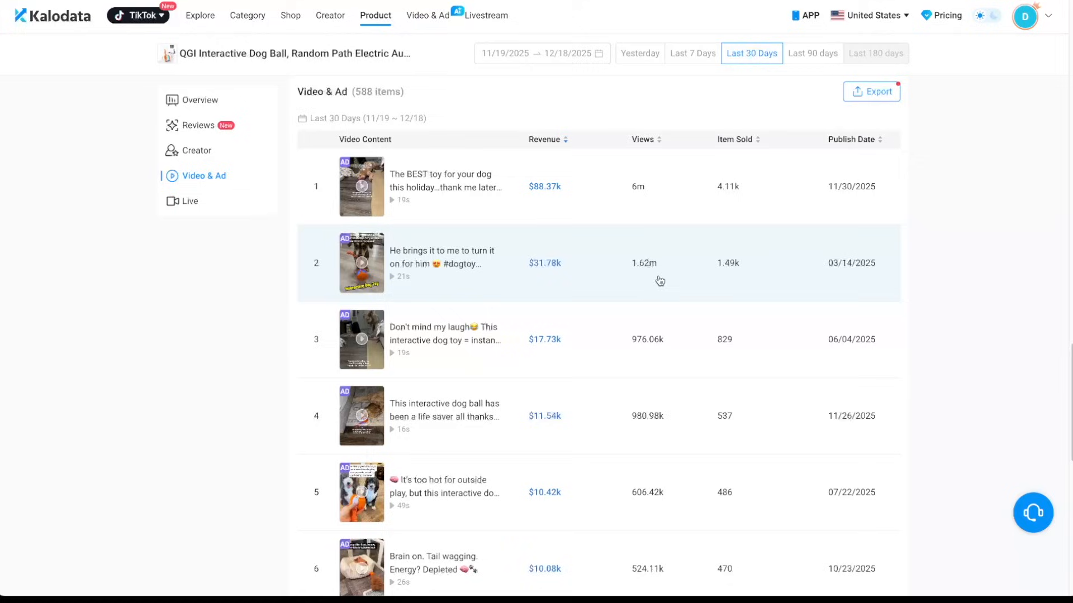
{"action": "mouse_move", "coordinate": [542, 279]}
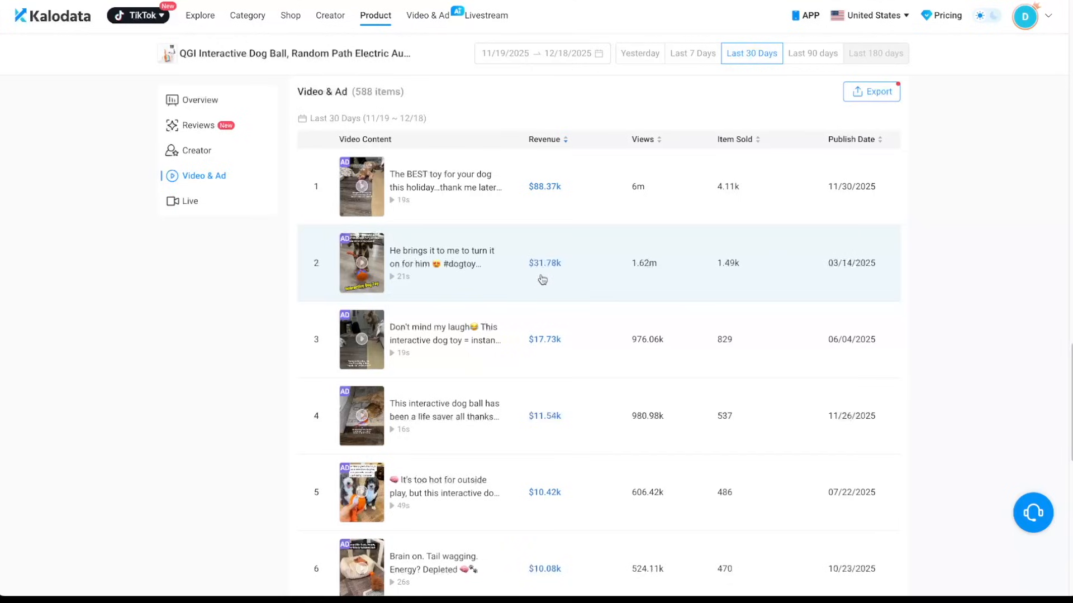
{"action": "mouse_move", "coordinate": [516, 286]}
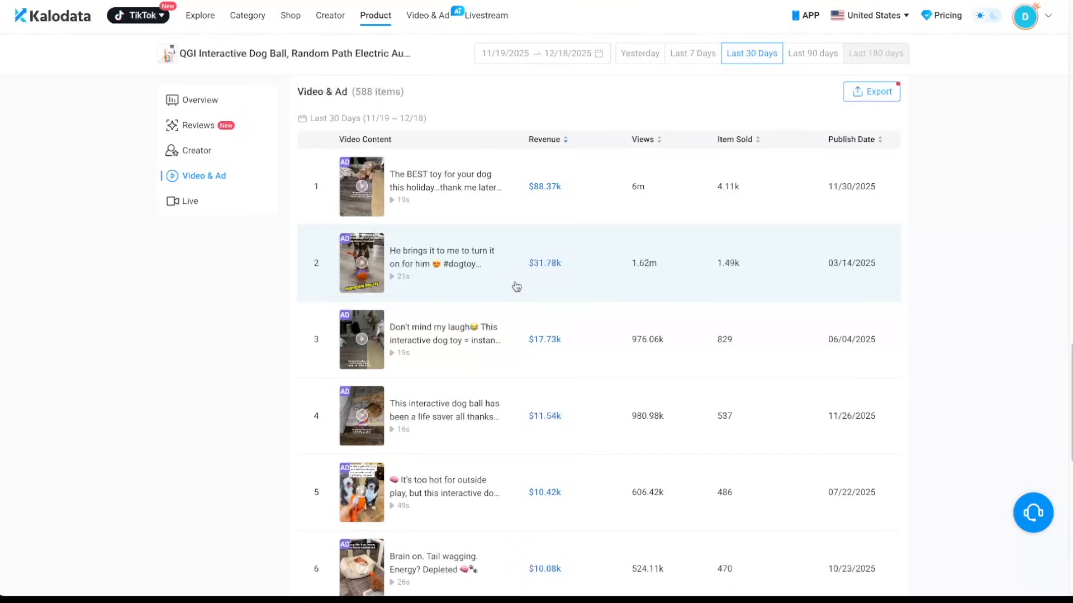
{"action": "left_click", "coordinate": [361, 262]}
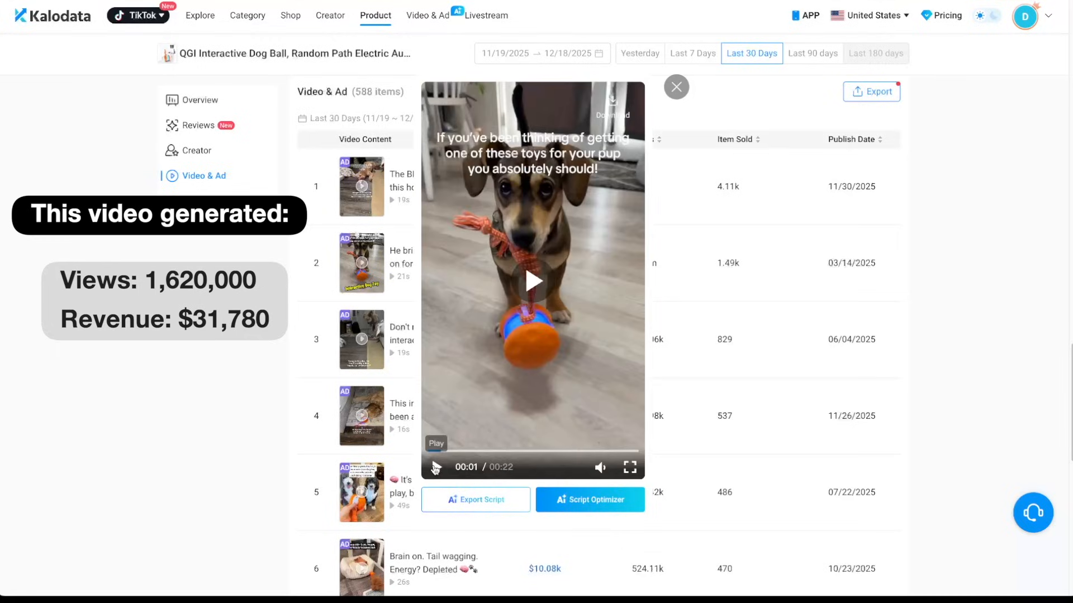
{"action": "left_click", "coordinate": [676, 87]}
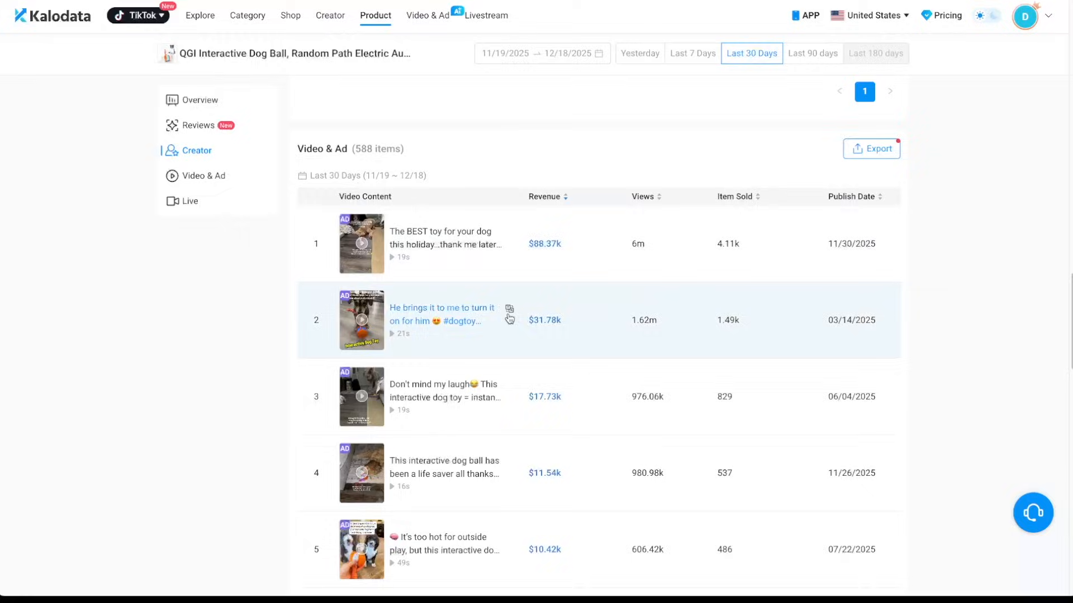
- View the 'He brings it to me' video's core metrics and its Similar Videos section
{"action": "left_click", "coordinate": [444, 321]}
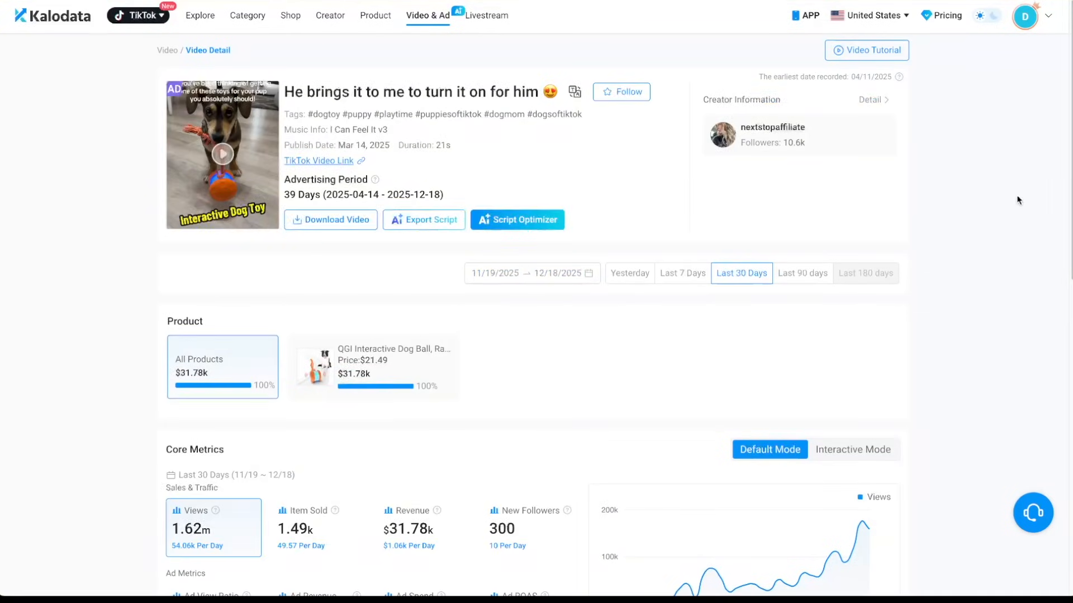
{"action": "scroll", "scroll_direction": "down", "scroll_amount": 3}
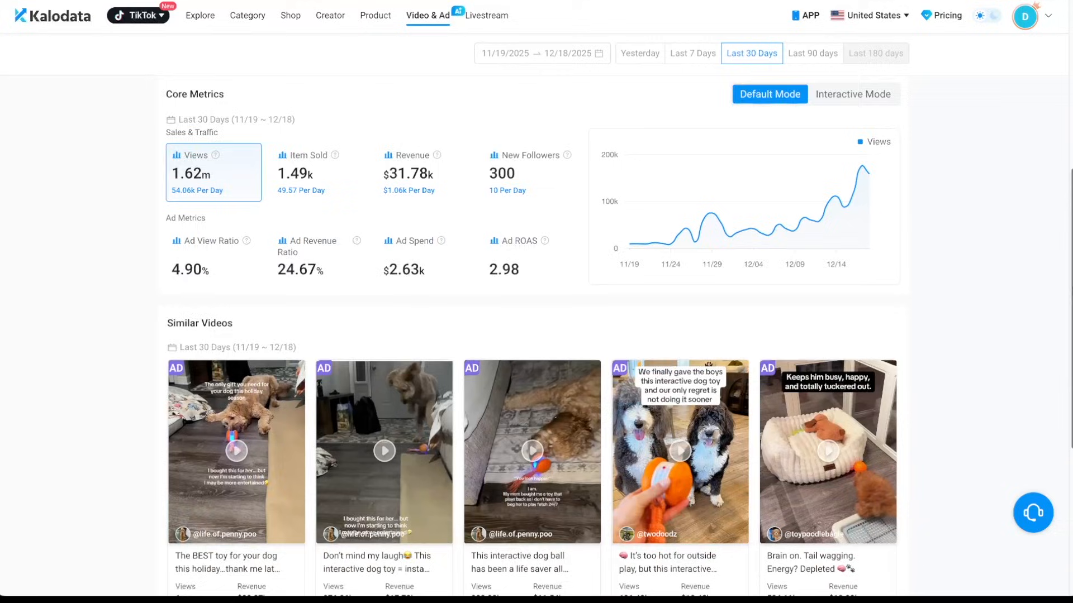
{"action": "scroll", "scroll_direction": "down", "scroll_amount": 3}
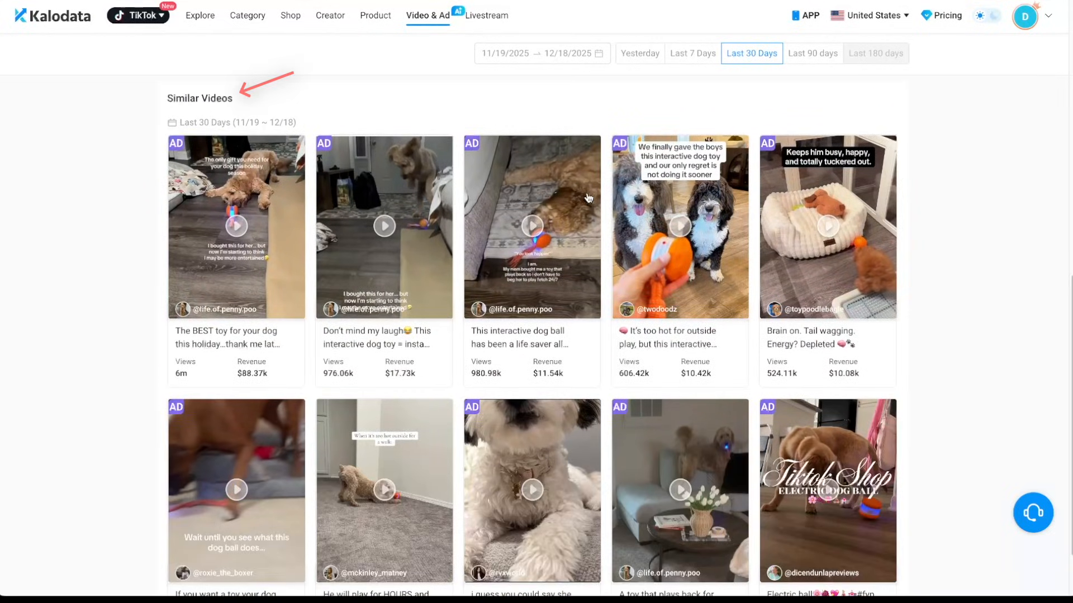
{"action": "mouse_move", "coordinate": [963, 367]}
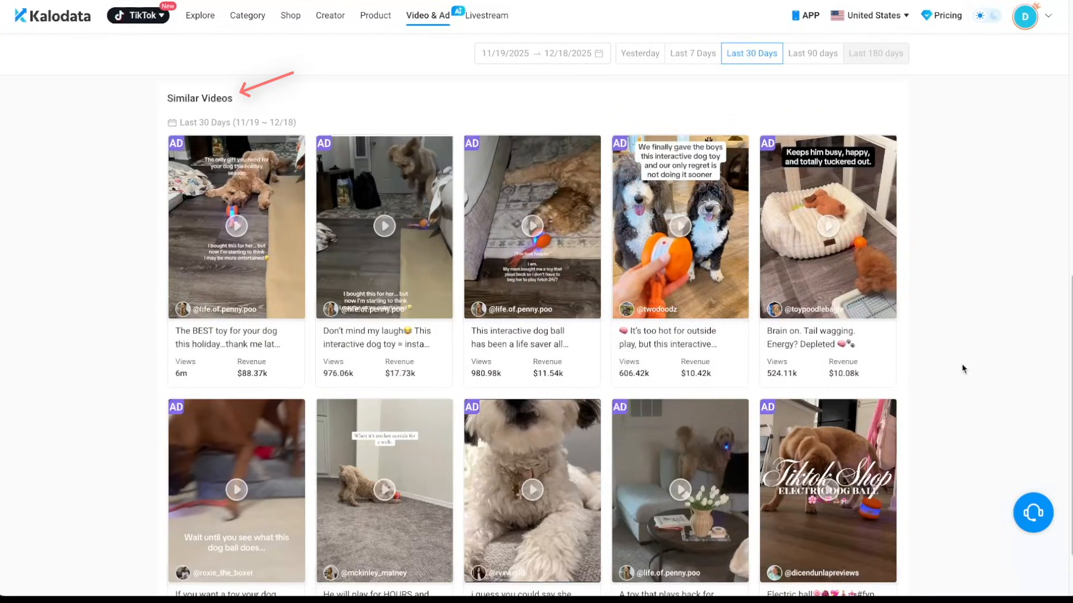
{"action": "mouse_move", "coordinate": [764, 391]}
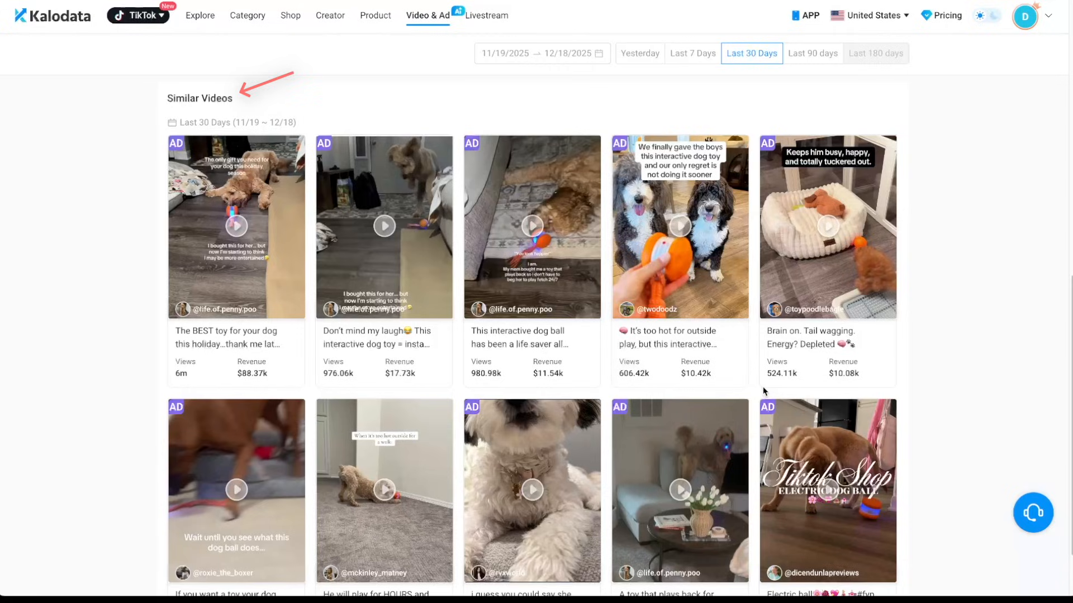
{"action": "mouse_move", "coordinate": [454, 108]}
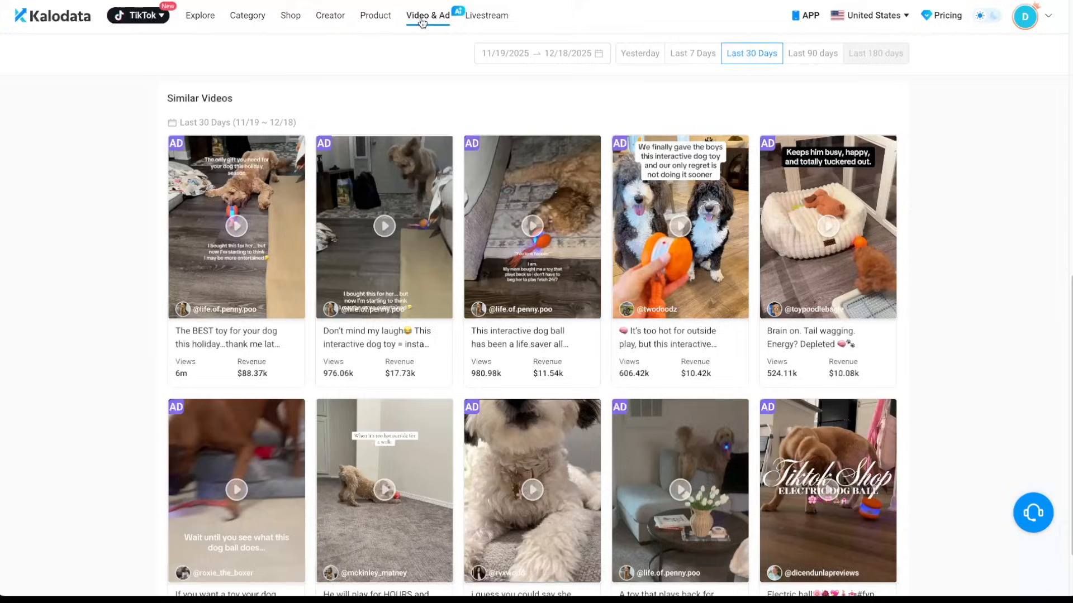
- Filter the Video & Ad list to no-ad Pet Supplies videos and play the top cat toy video
{"action": "left_click", "coordinate": [426, 15]}
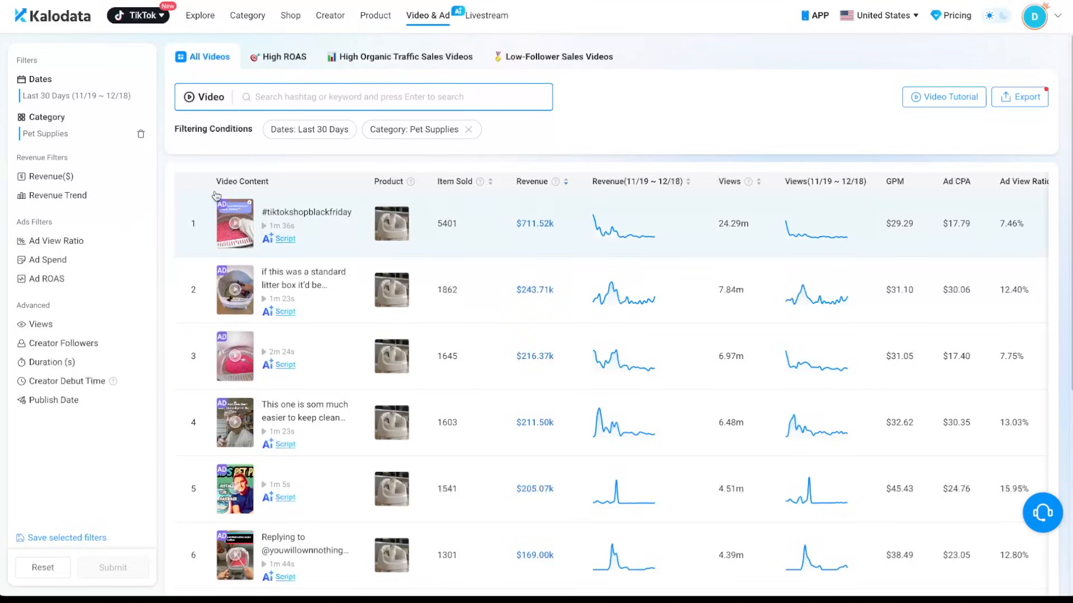
{"action": "mouse_move", "coordinate": [54, 242]}
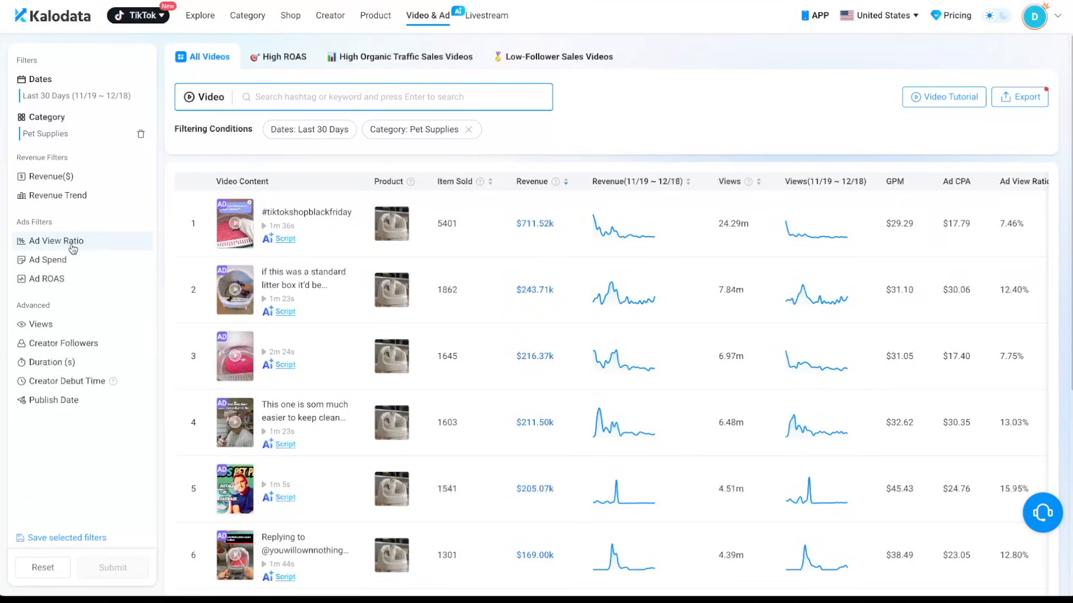
{"action": "left_click", "coordinate": [56, 240]}
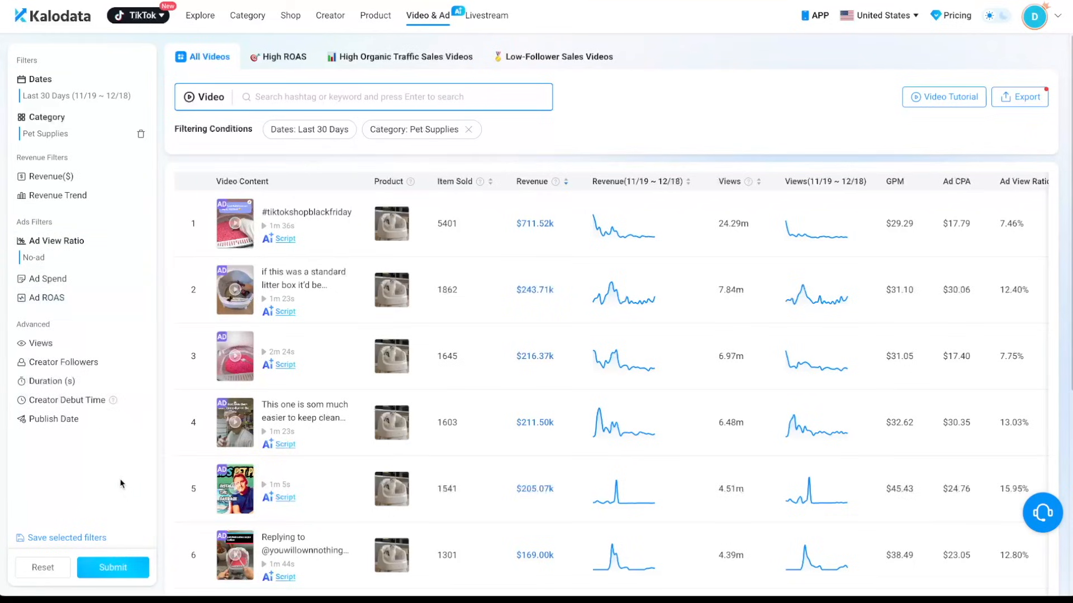
{"action": "left_click", "coordinate": [112, 567]}
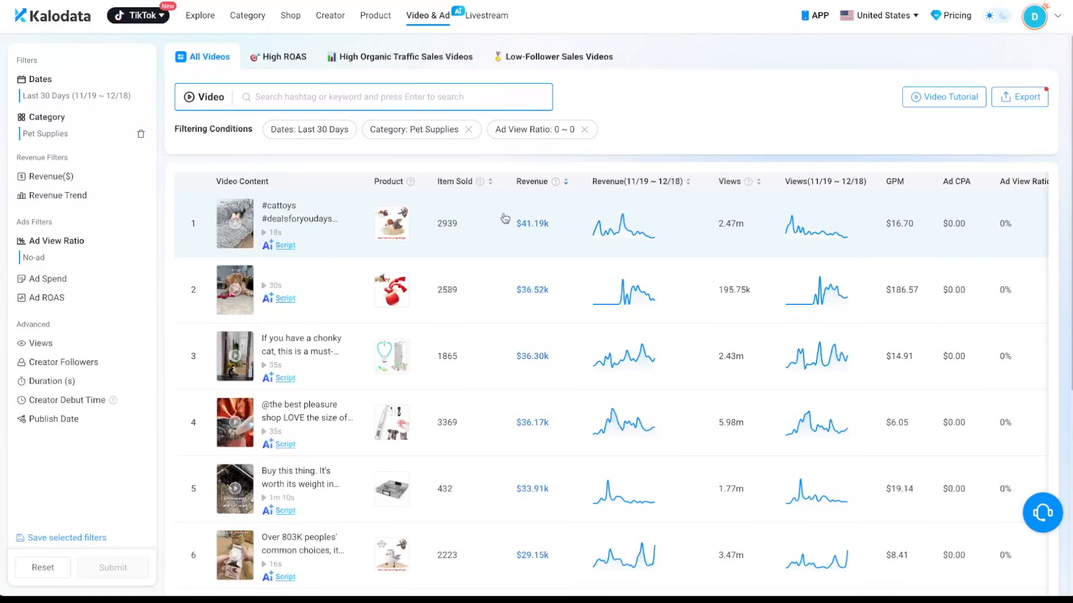
{"action": "mouse_move", "coordinate": [584, 252]}
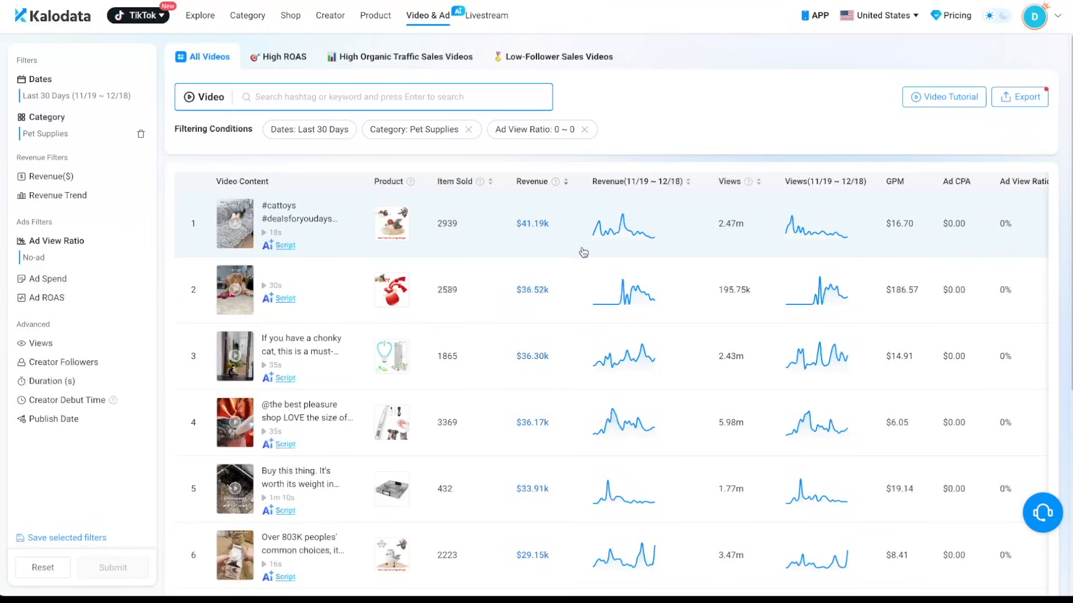
{"action": "mouse_move", "coordinate": [738, 242]}
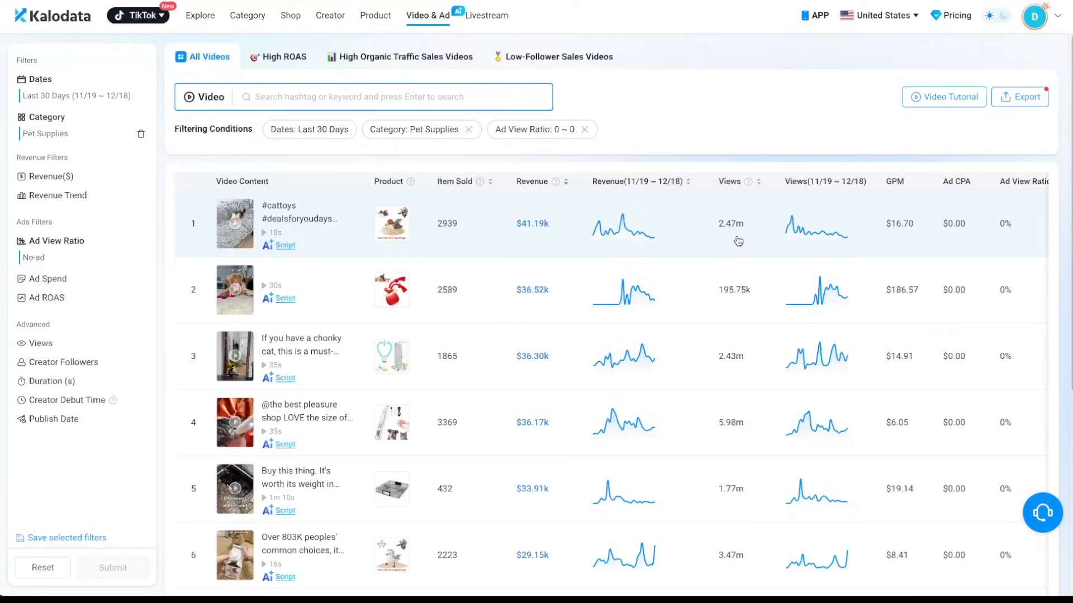
{"action": "mouse_move", "coordinate": [526, 248]}
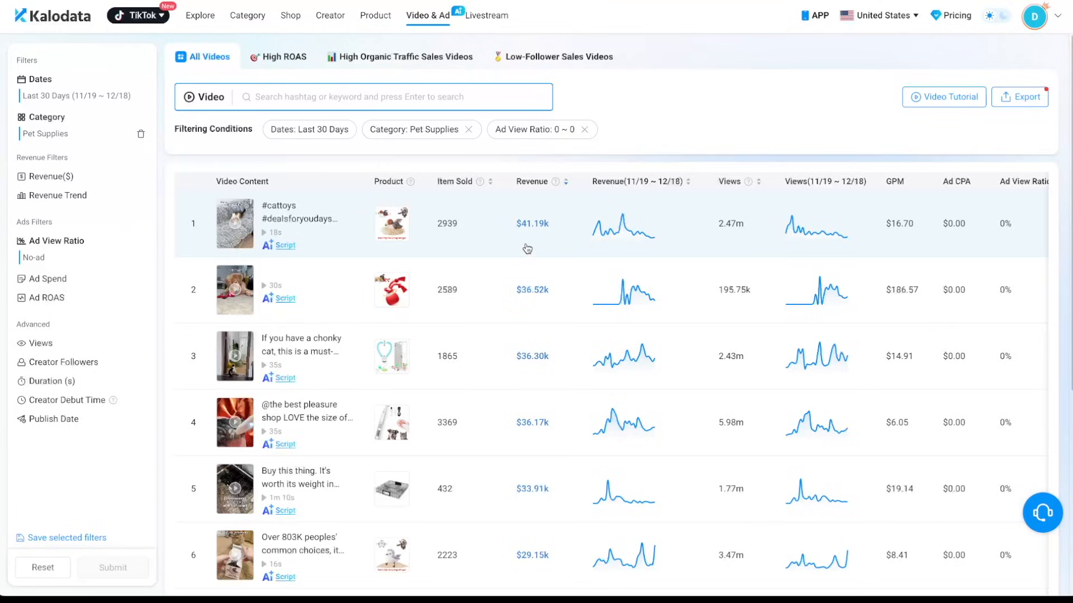
{"action": "mouse_move", "coordinate": [388, 255]}
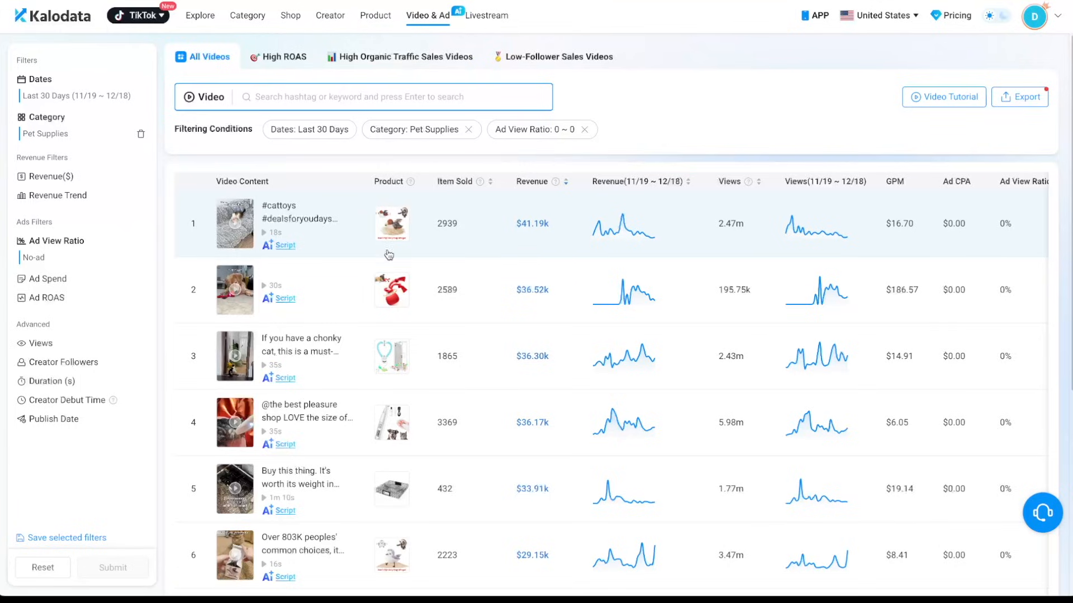
{"action": "left_click", "coordinate": [235, 223]}
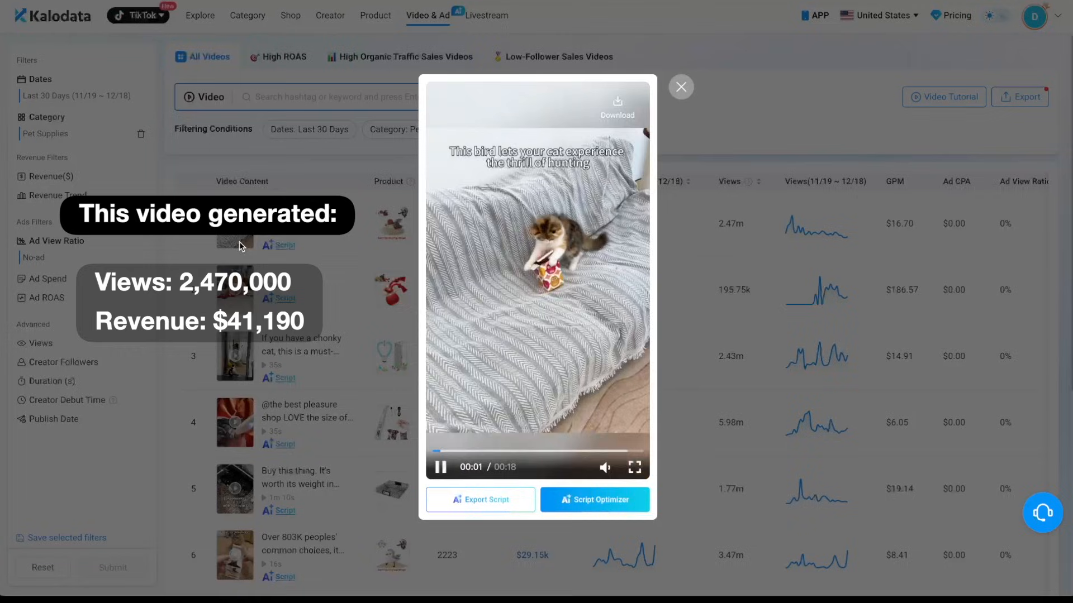